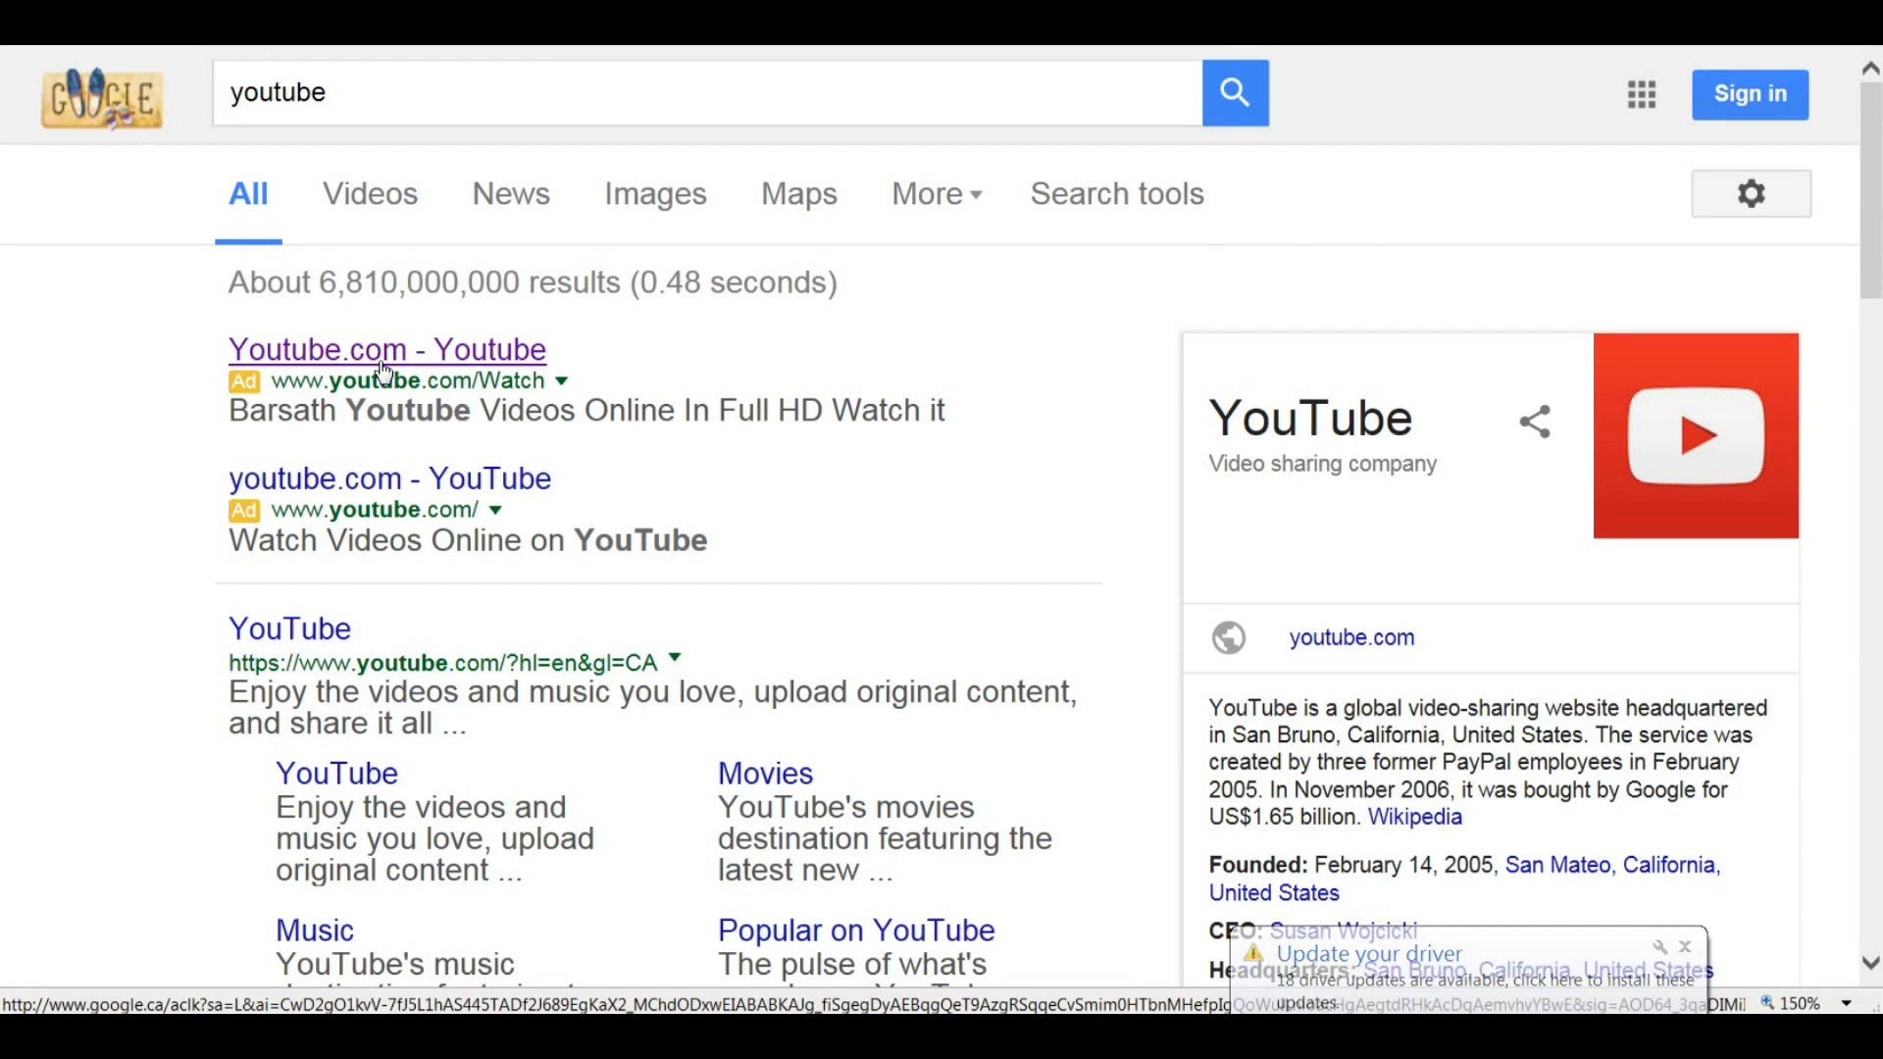
Open the sponsored 'Youtube.com - Youtube' ad, landing on a fake virus-warning page
click(387, 349)
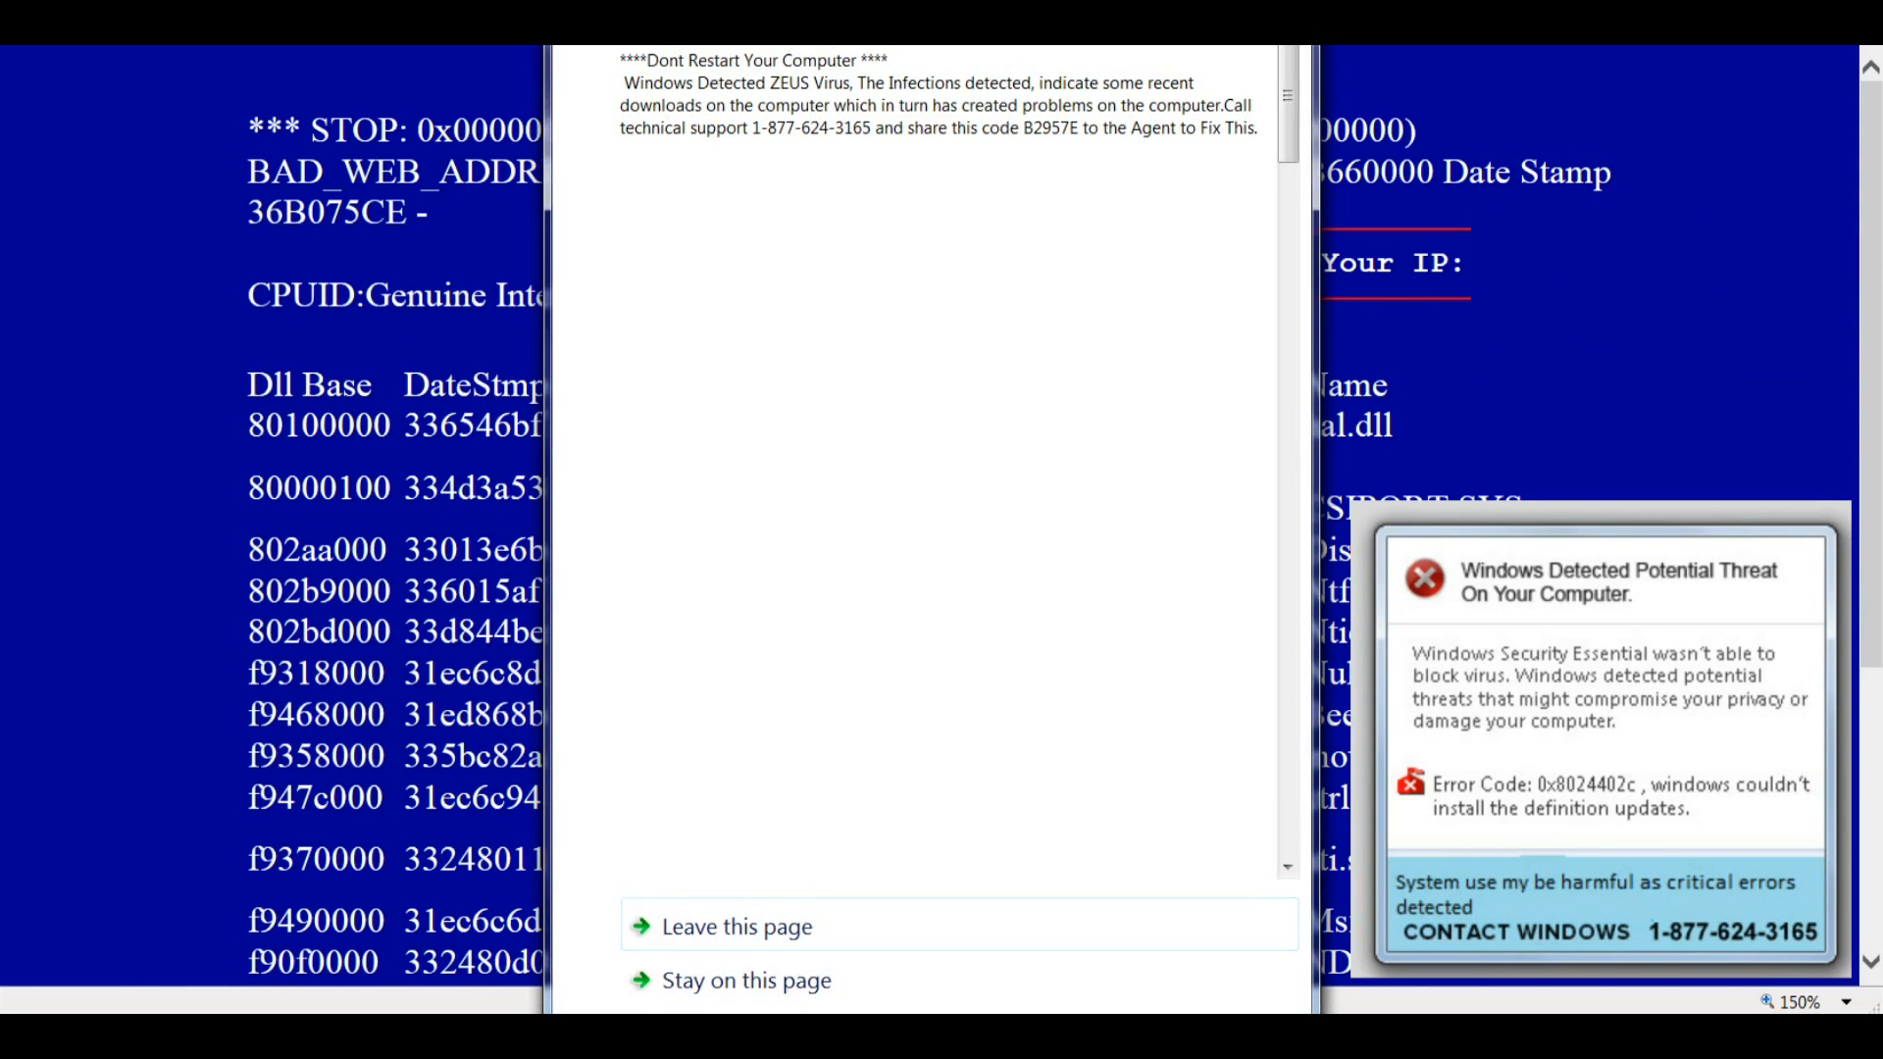
Leave the scam page and follow SmartScreen's 'Go to my home page instead' back to Google
click(736, 925)
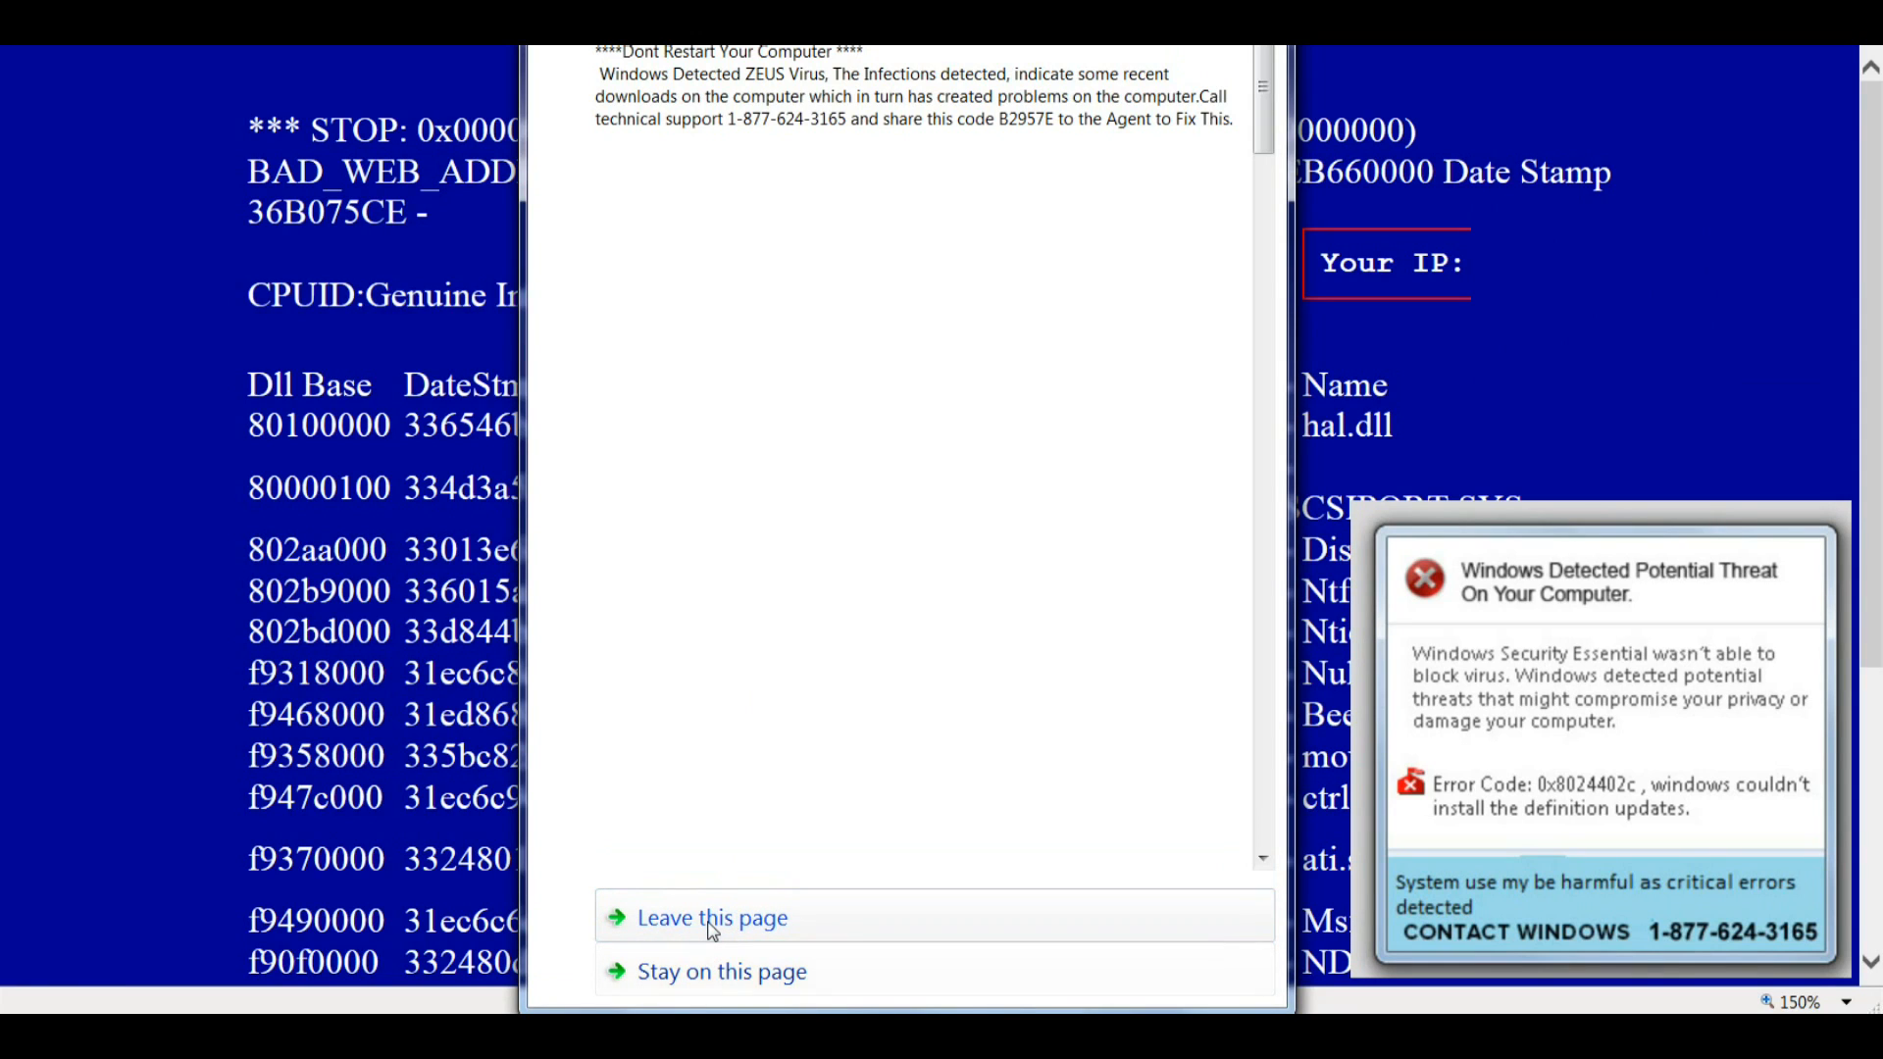
click(713, 918)
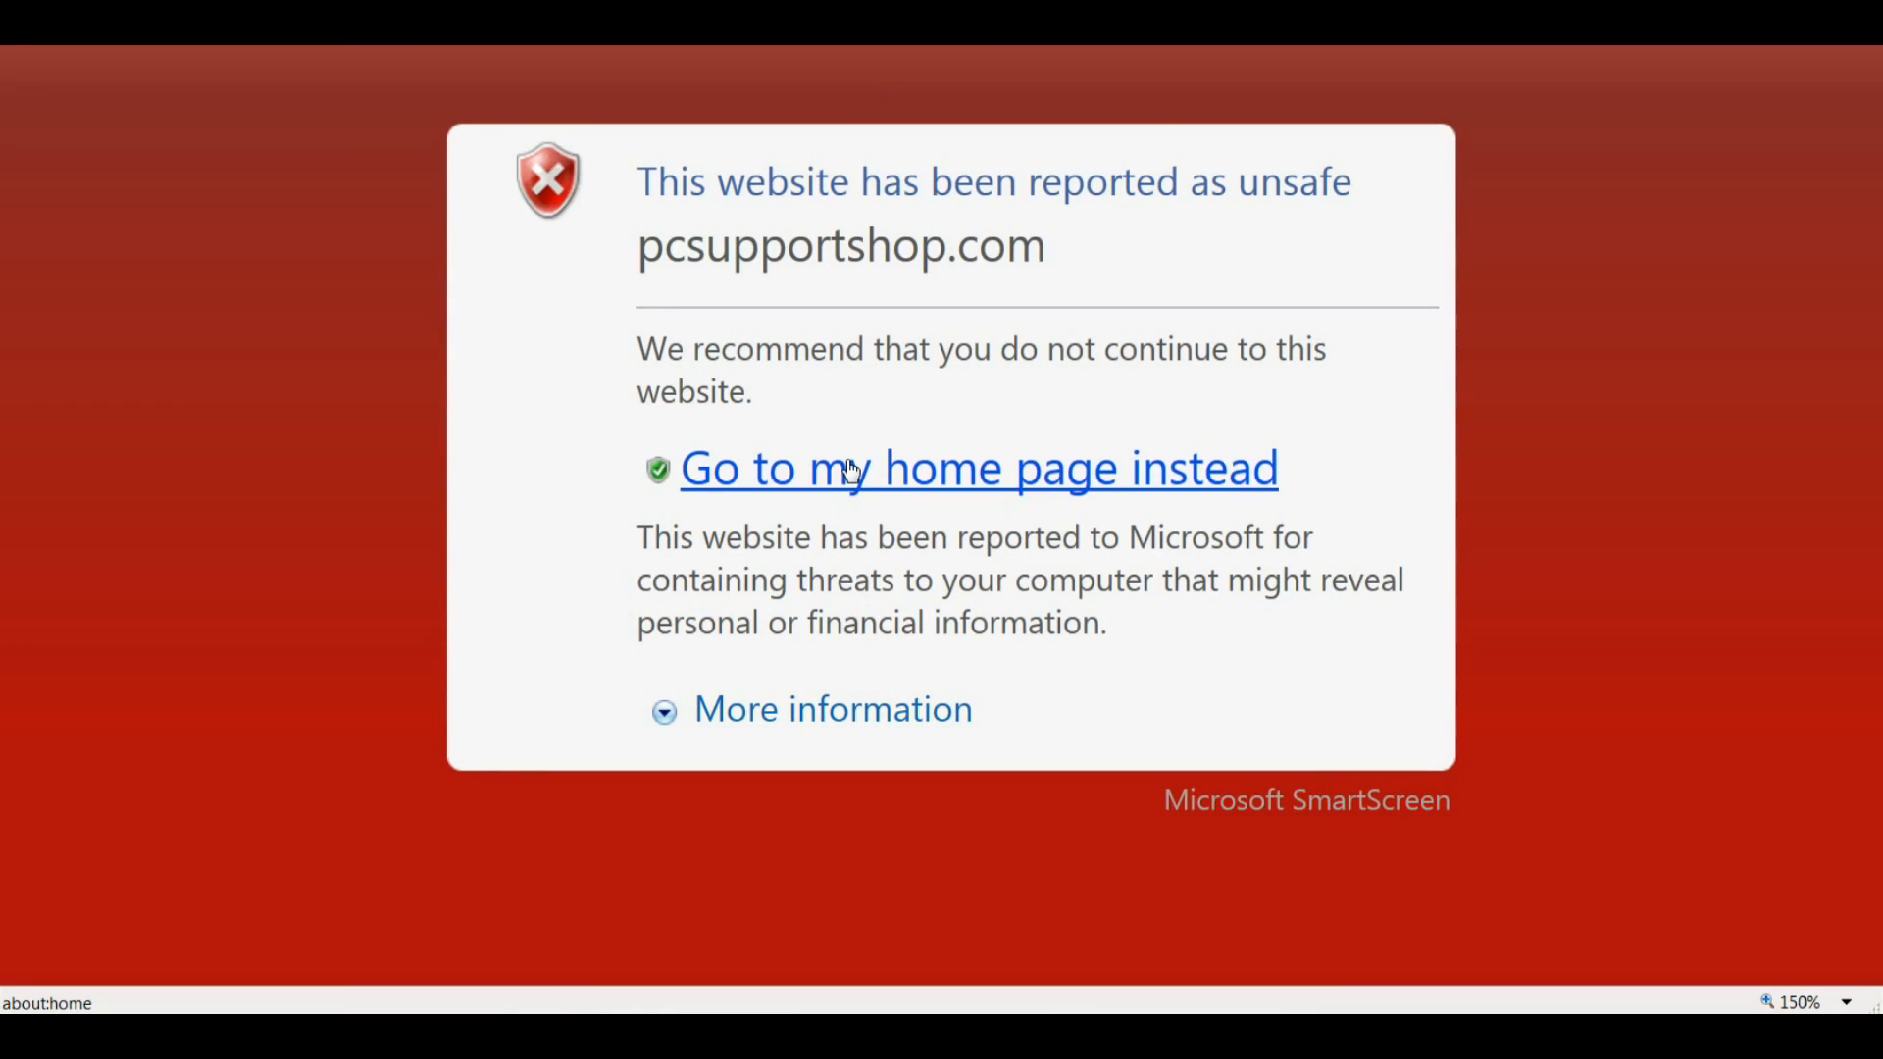
click(978, 467)
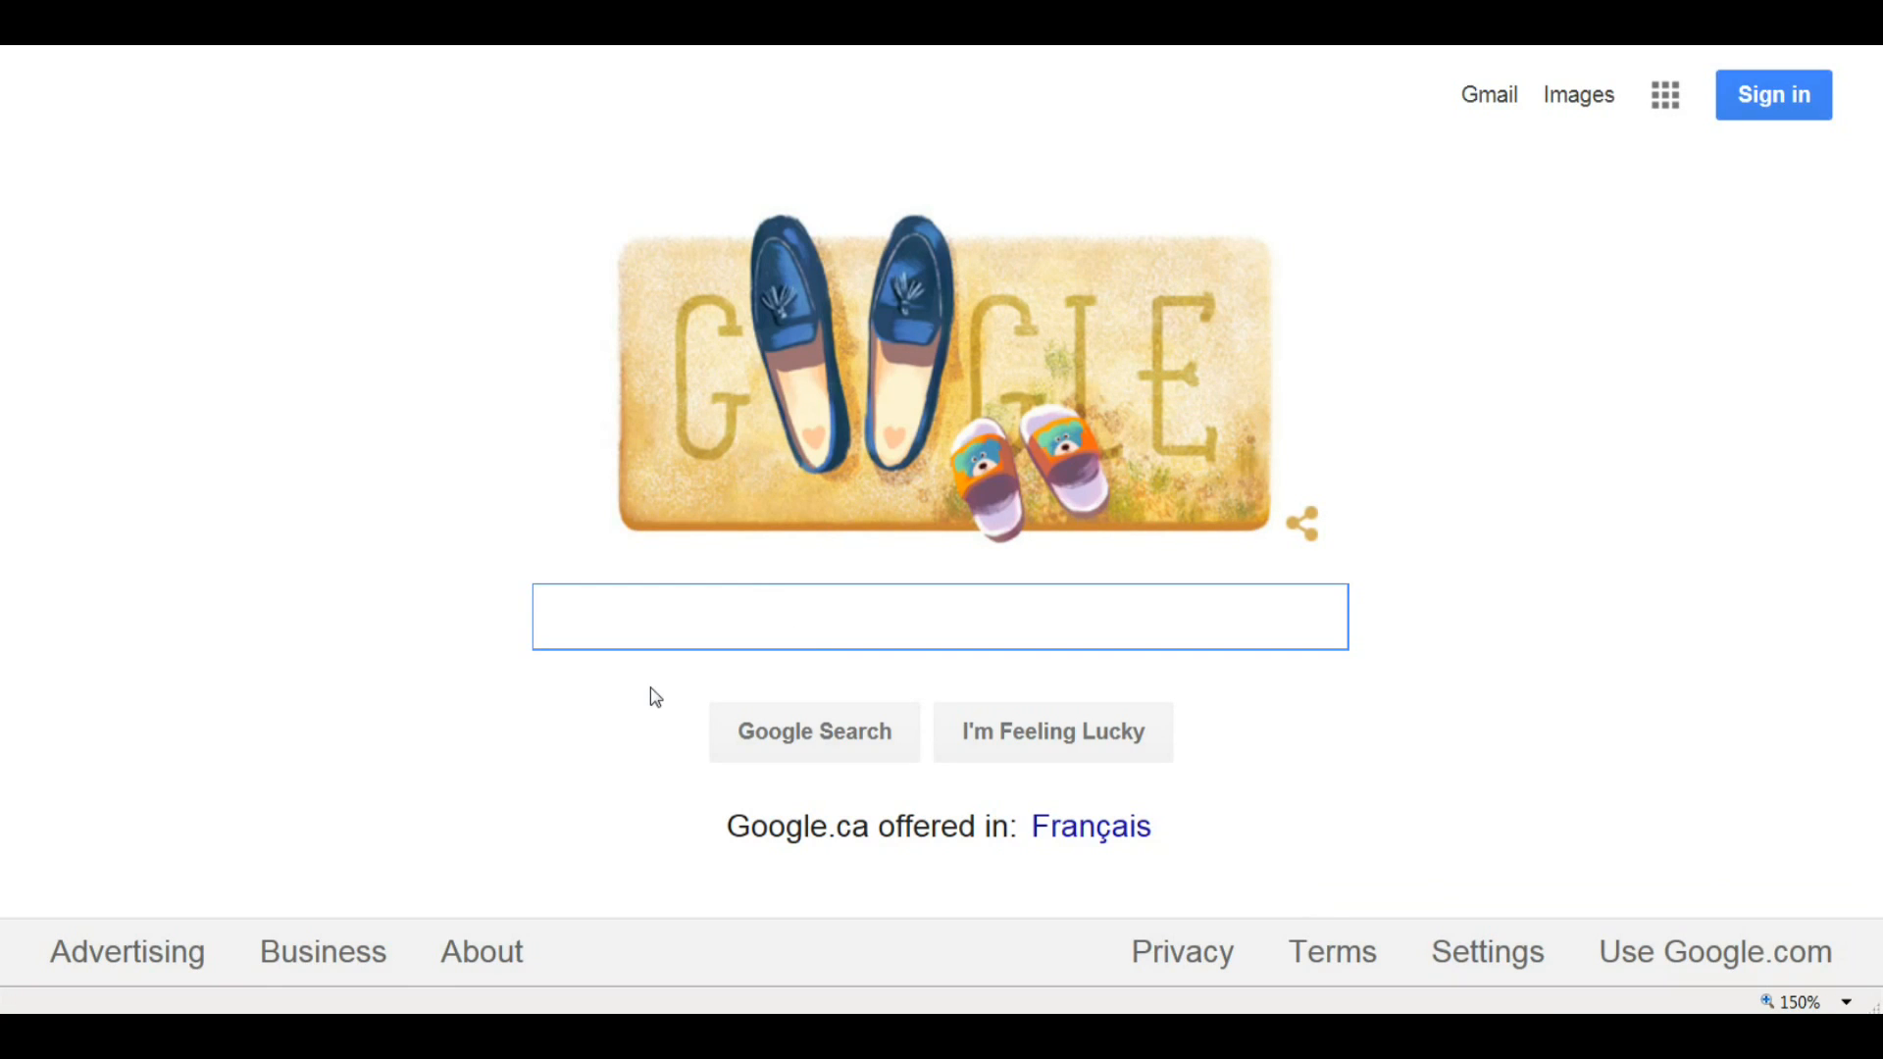
Search 'adwcleaner' via suggestions and open the ToolsLib AdwCleaner download result
text(adw)
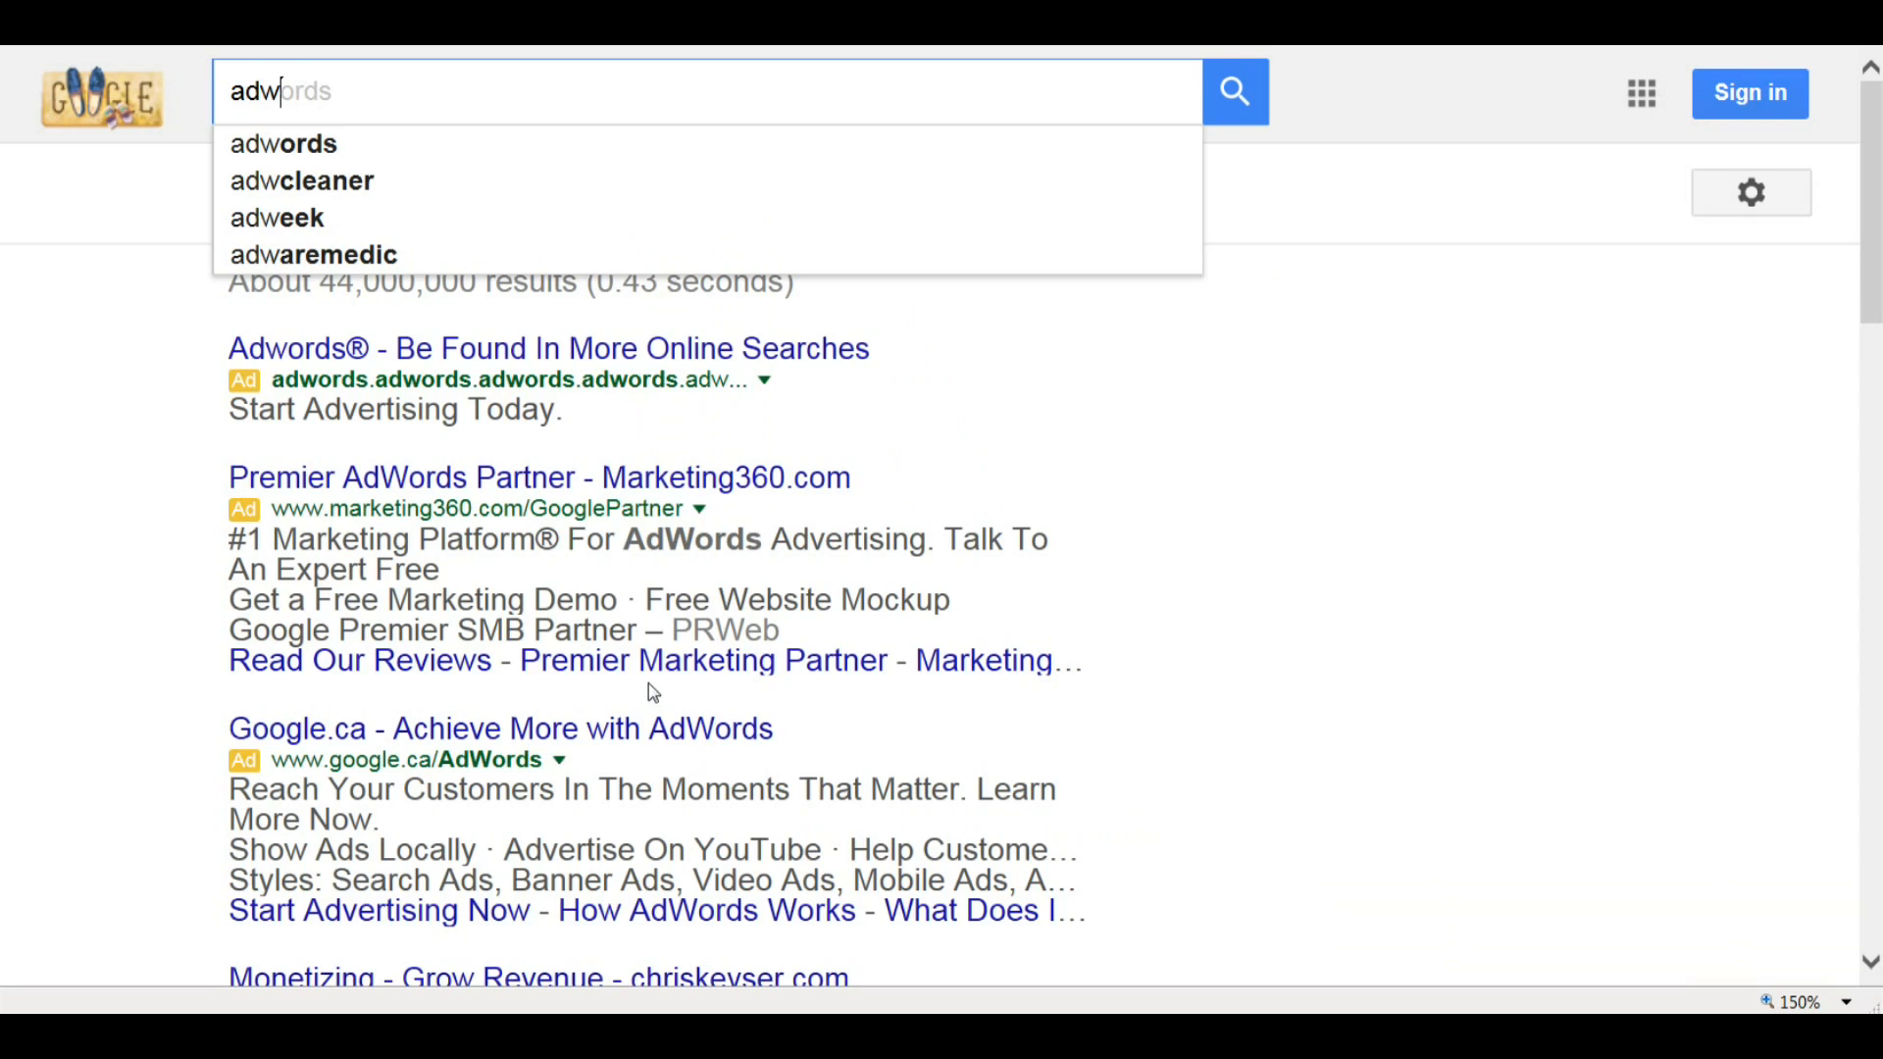
click(301, 180)
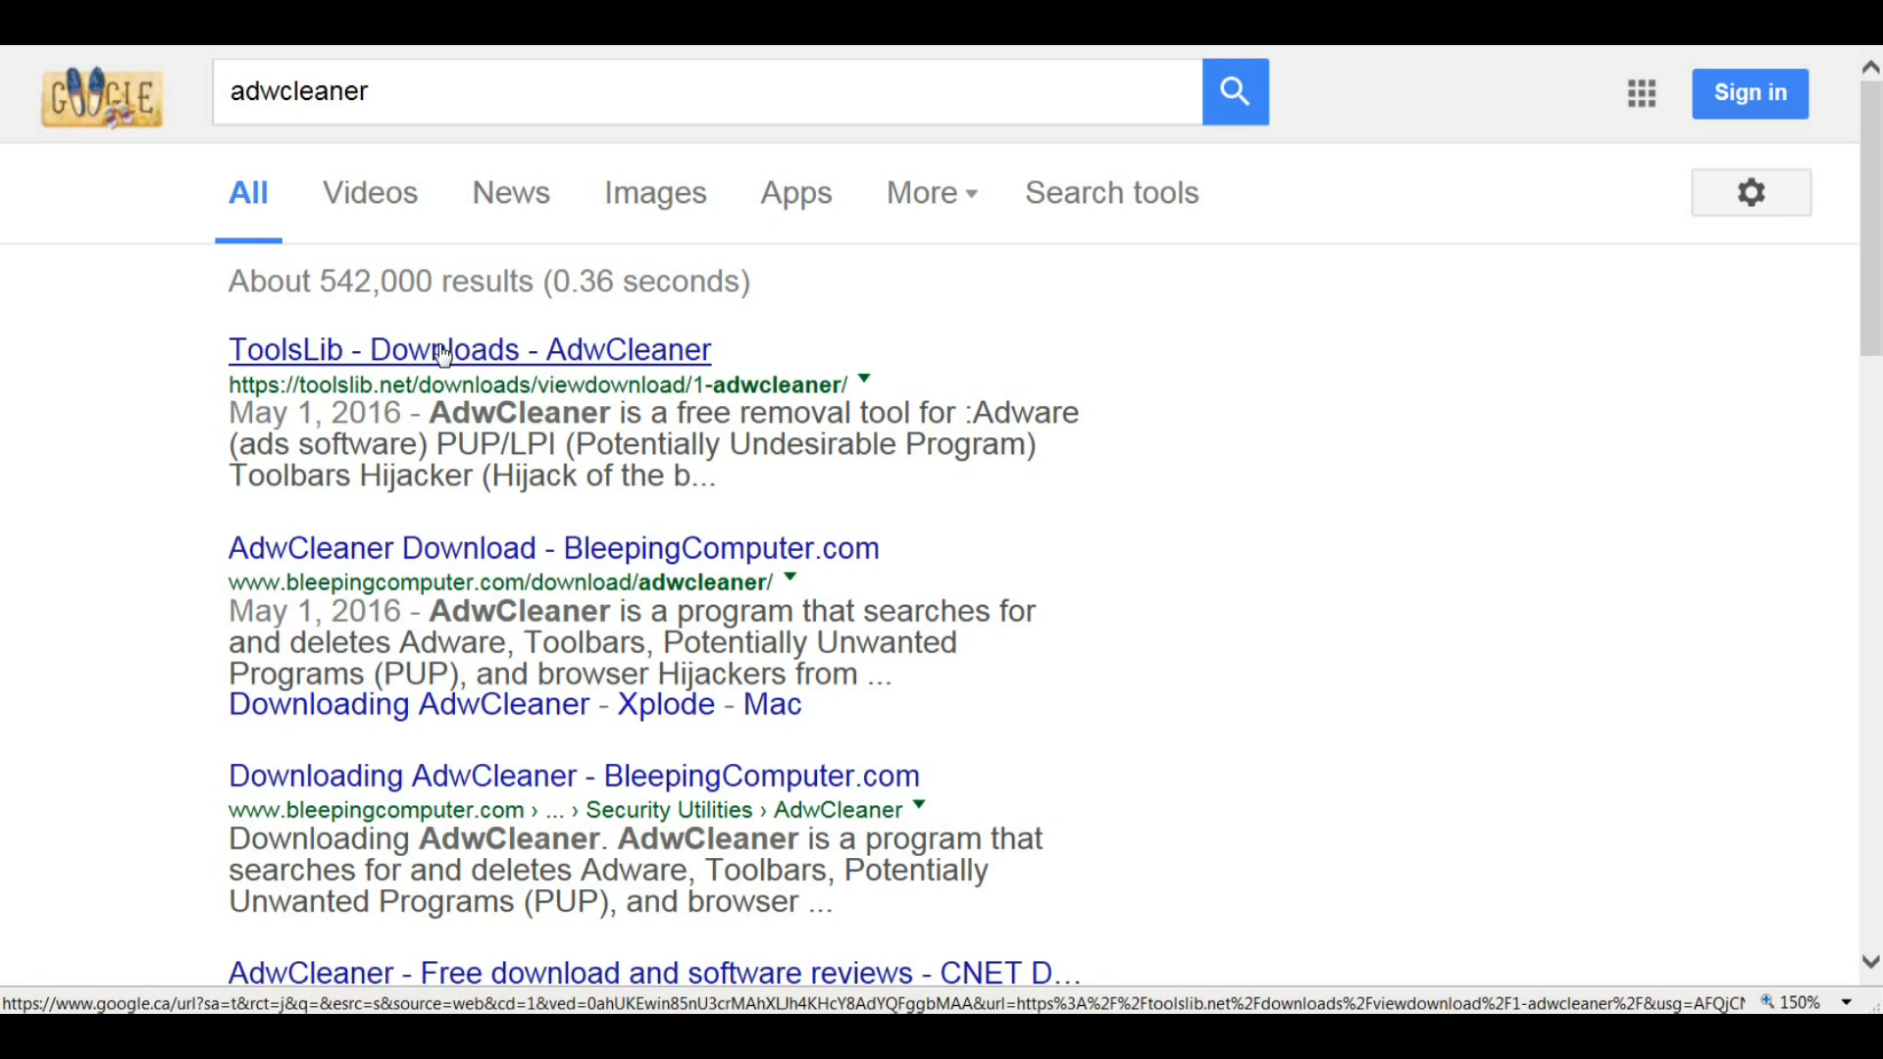
click(467, 349)
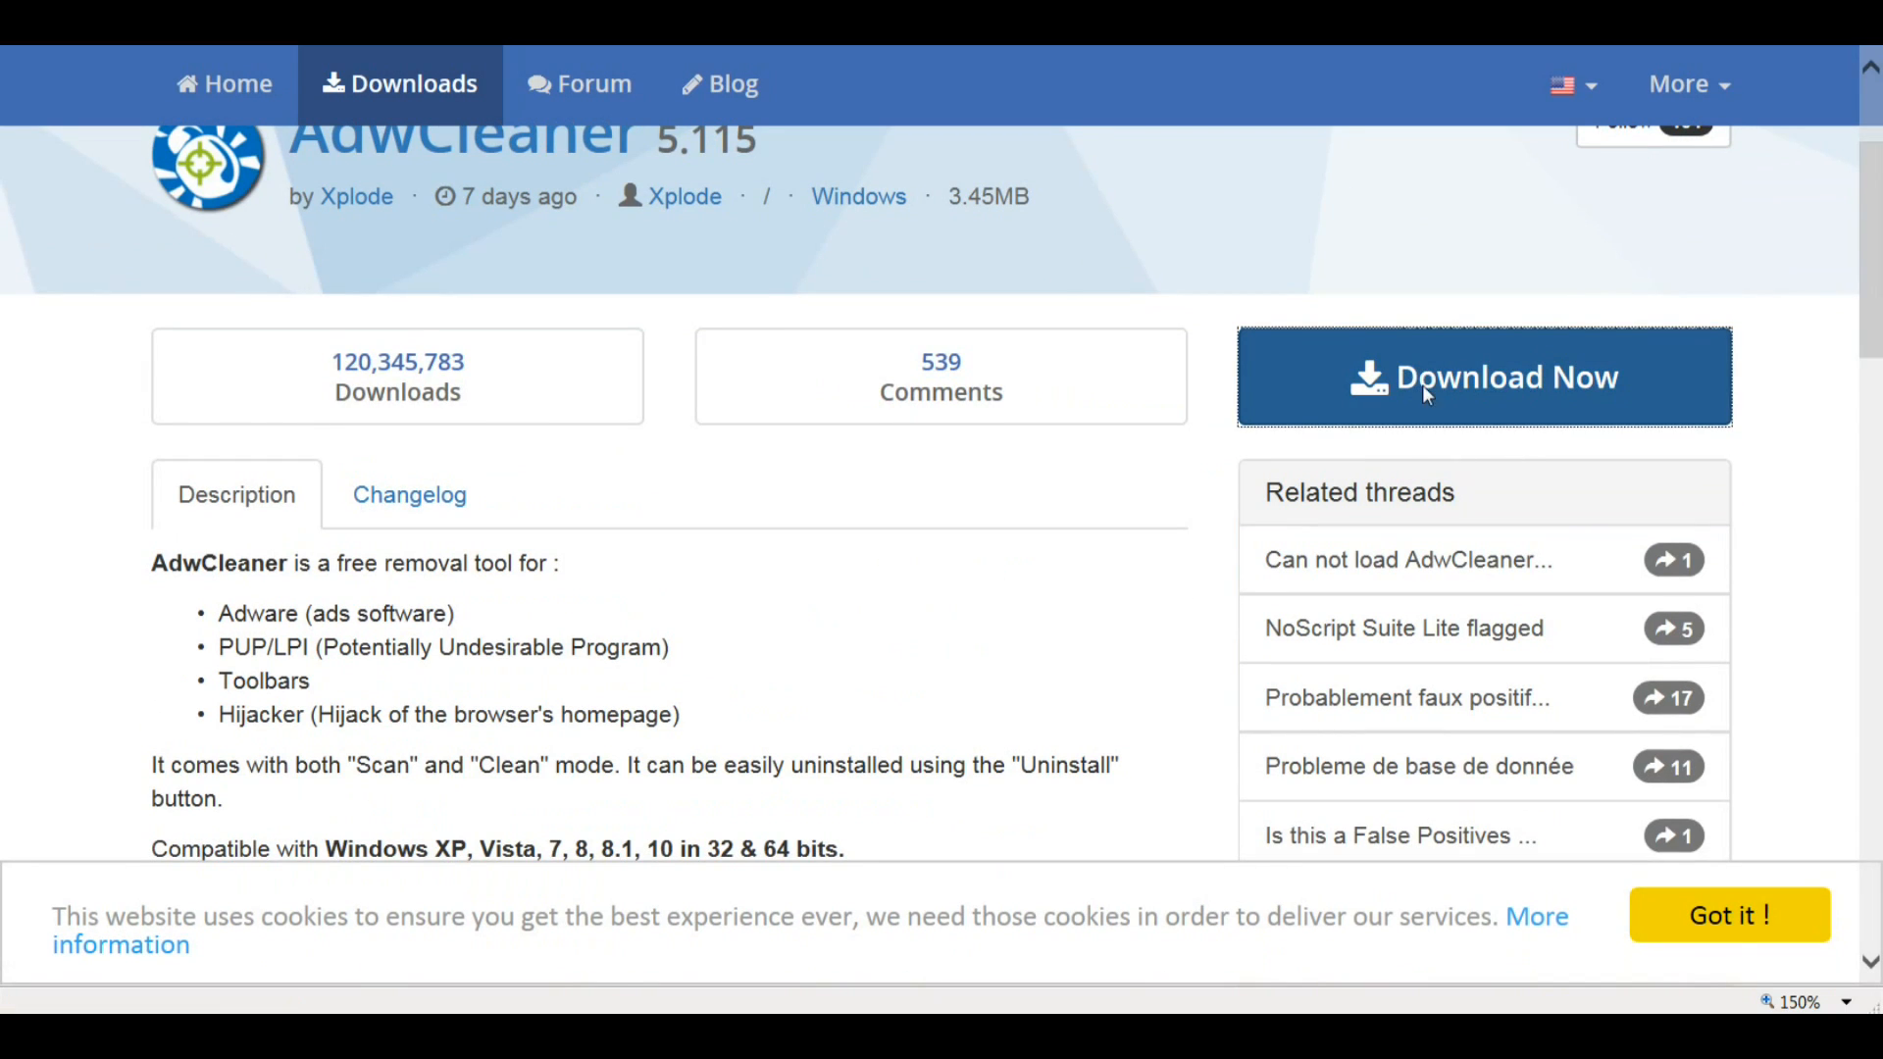
Start the AdwCleaner 5.115 download with 'Download Now' and wait on the thank-you page
click(1484, 376)
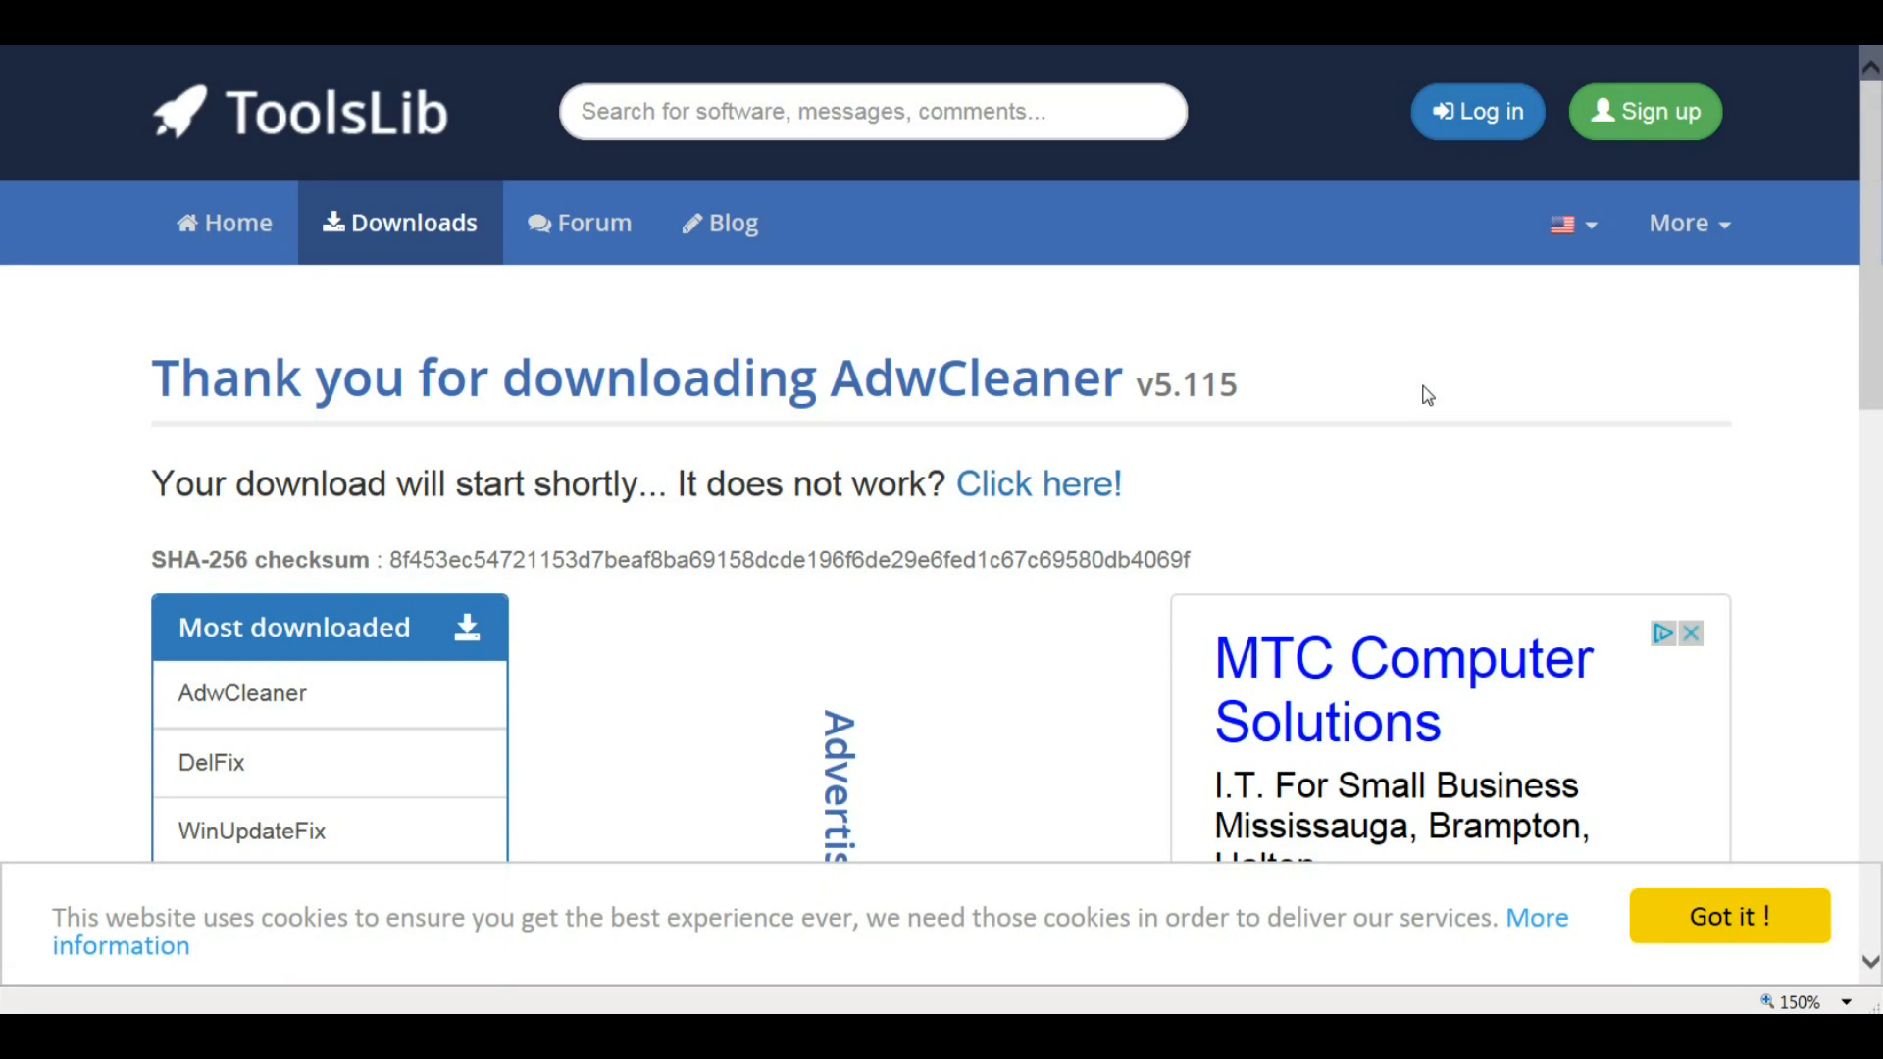
scroll(down, 3)
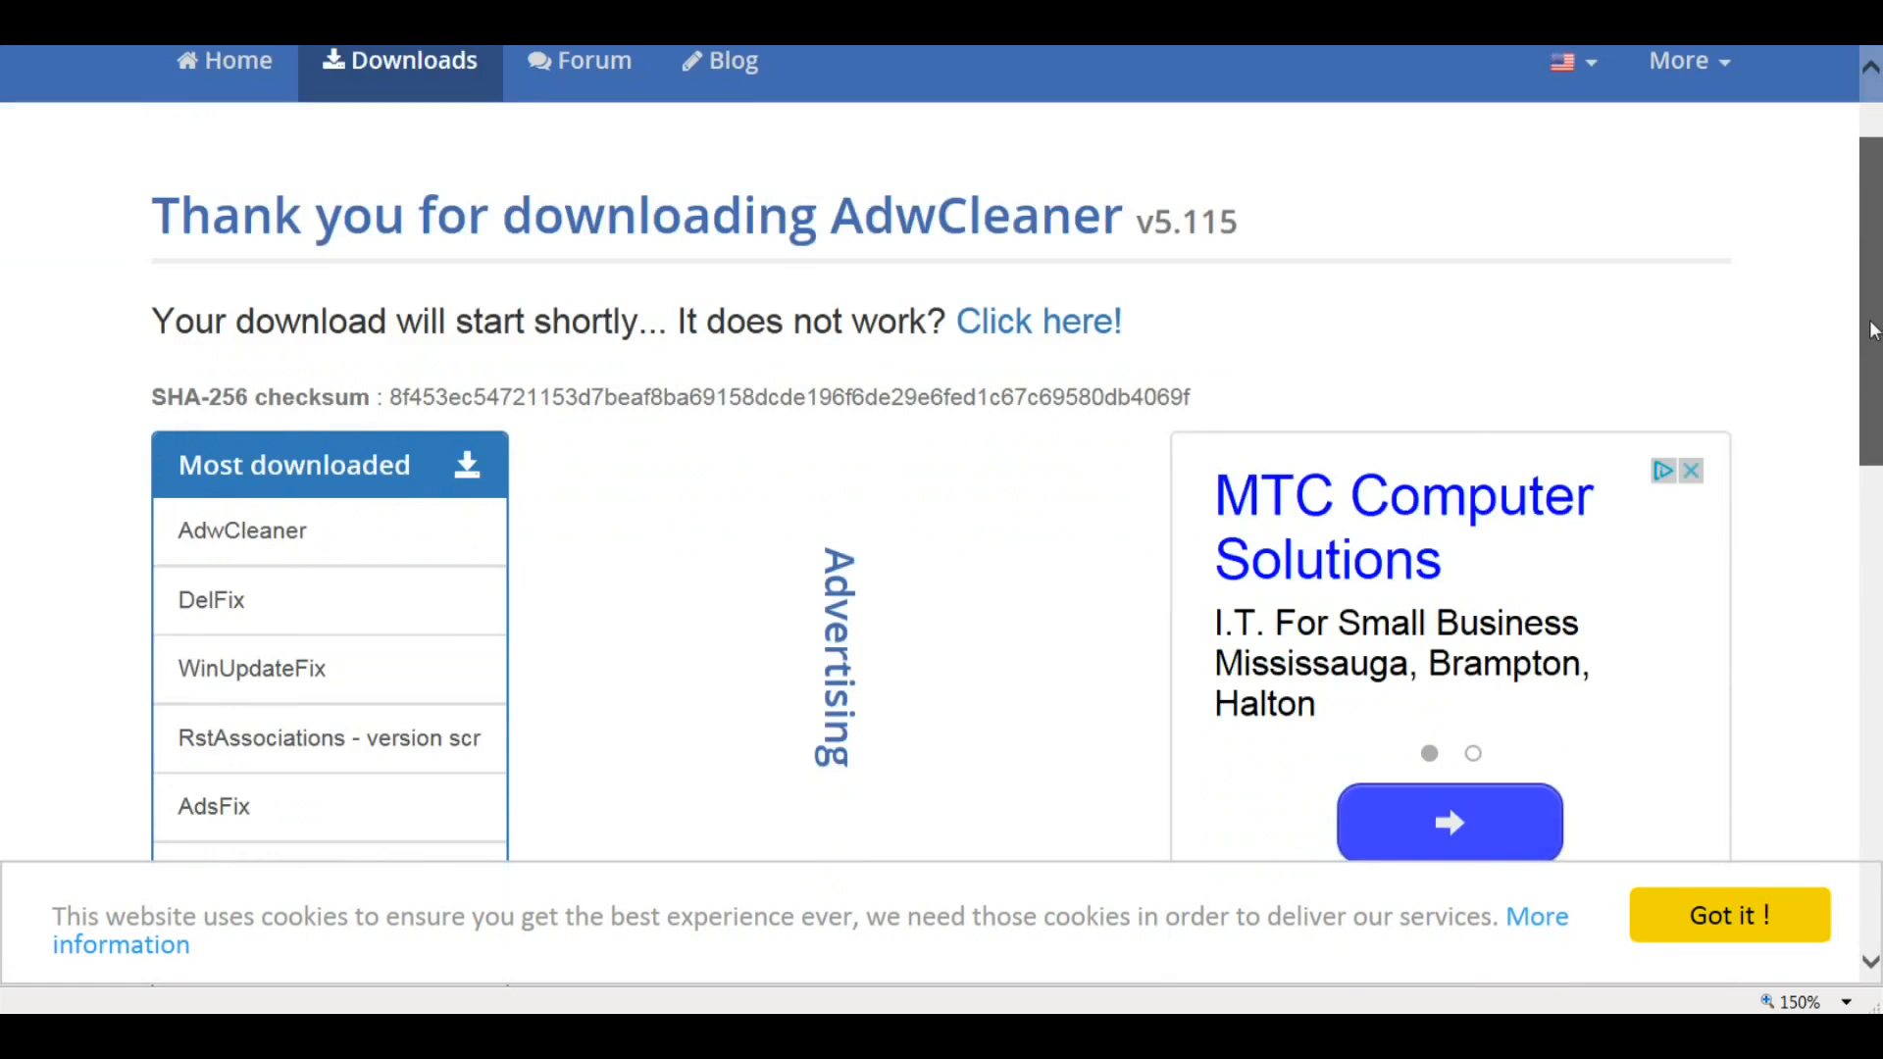
scroll(down, 3)
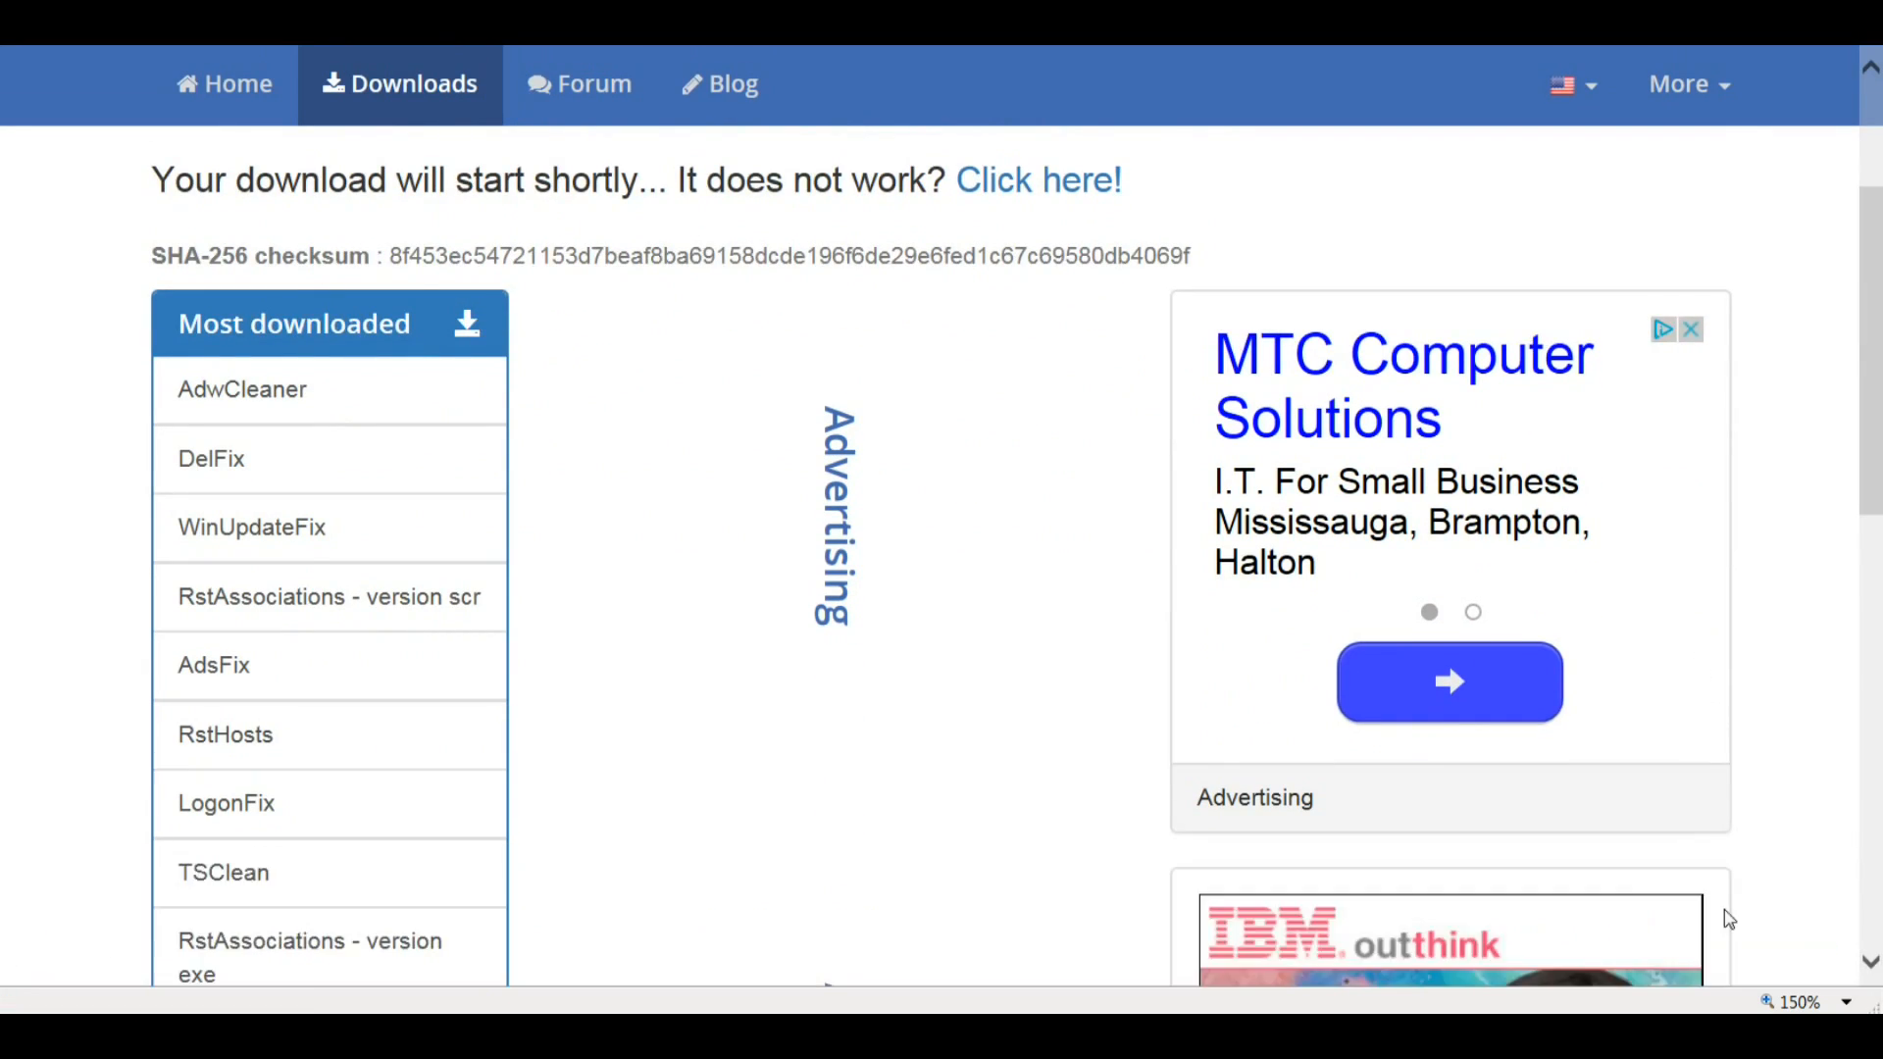
mouse_move(1268, 689)
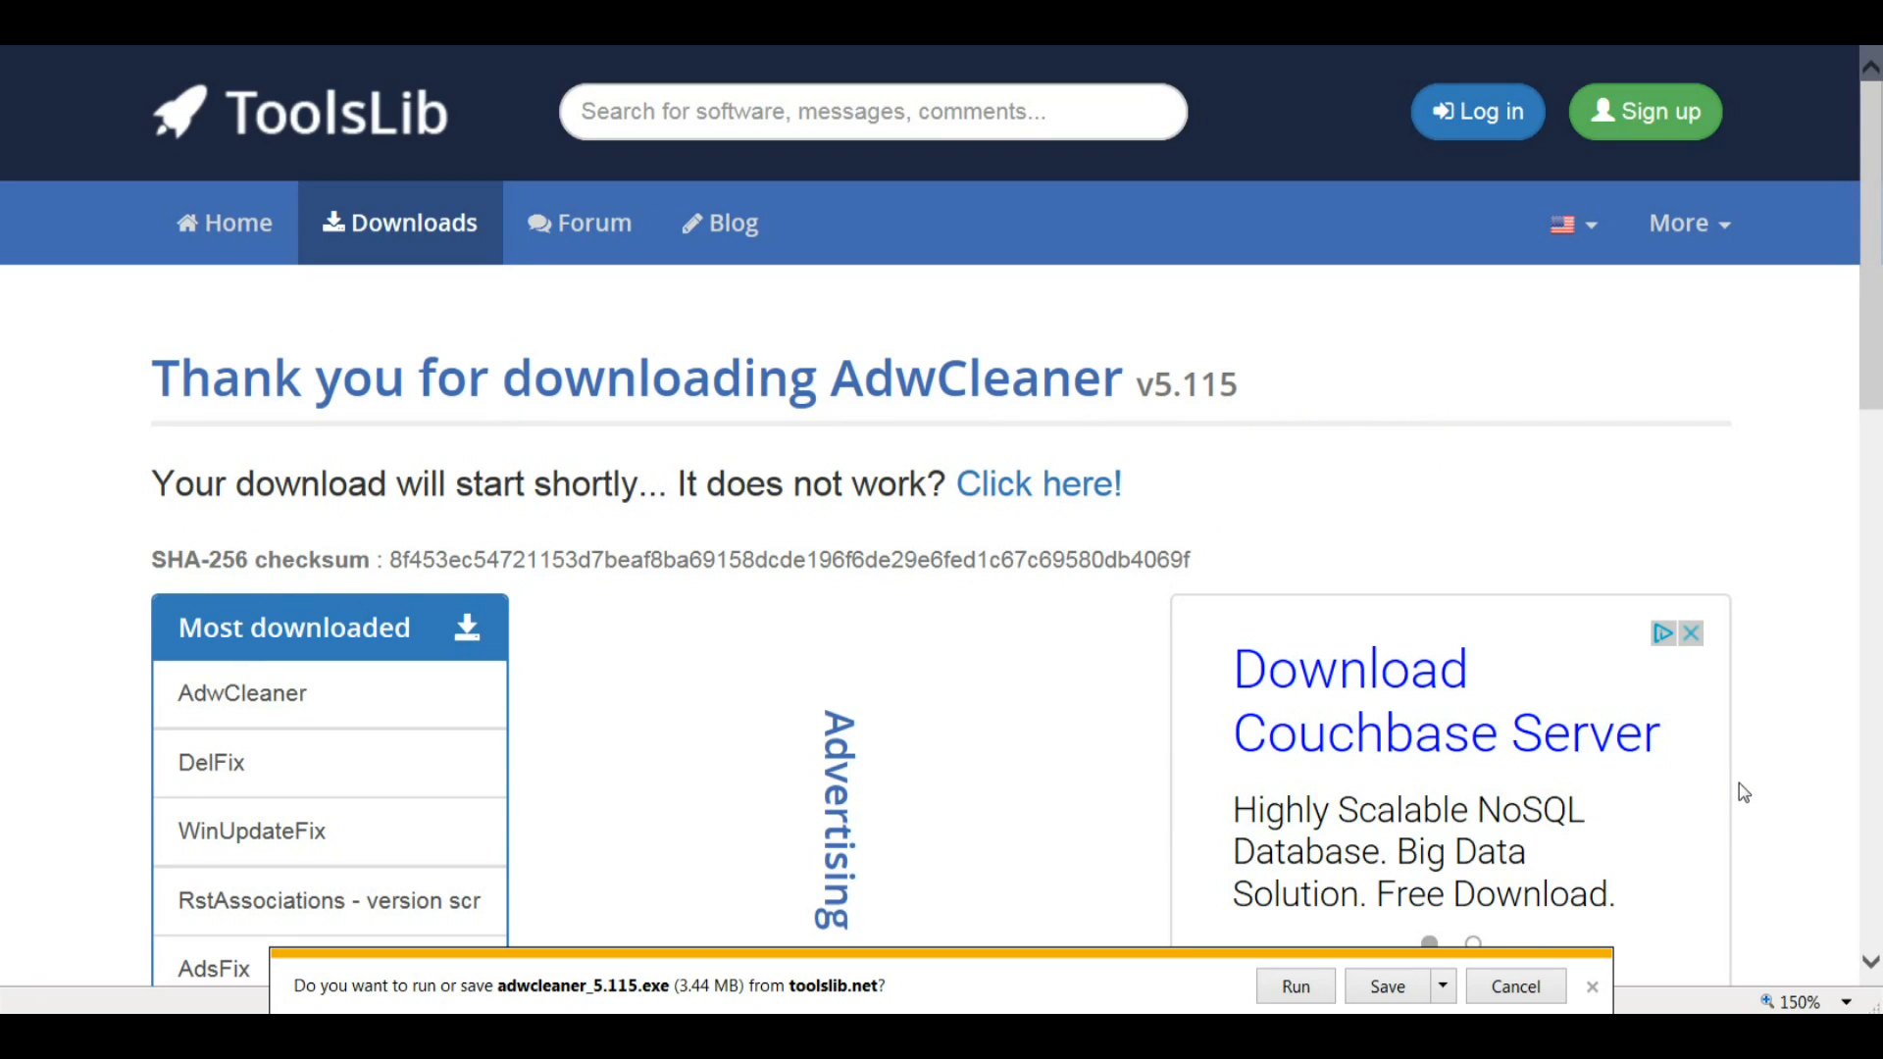
mouse_move(1387, 986)
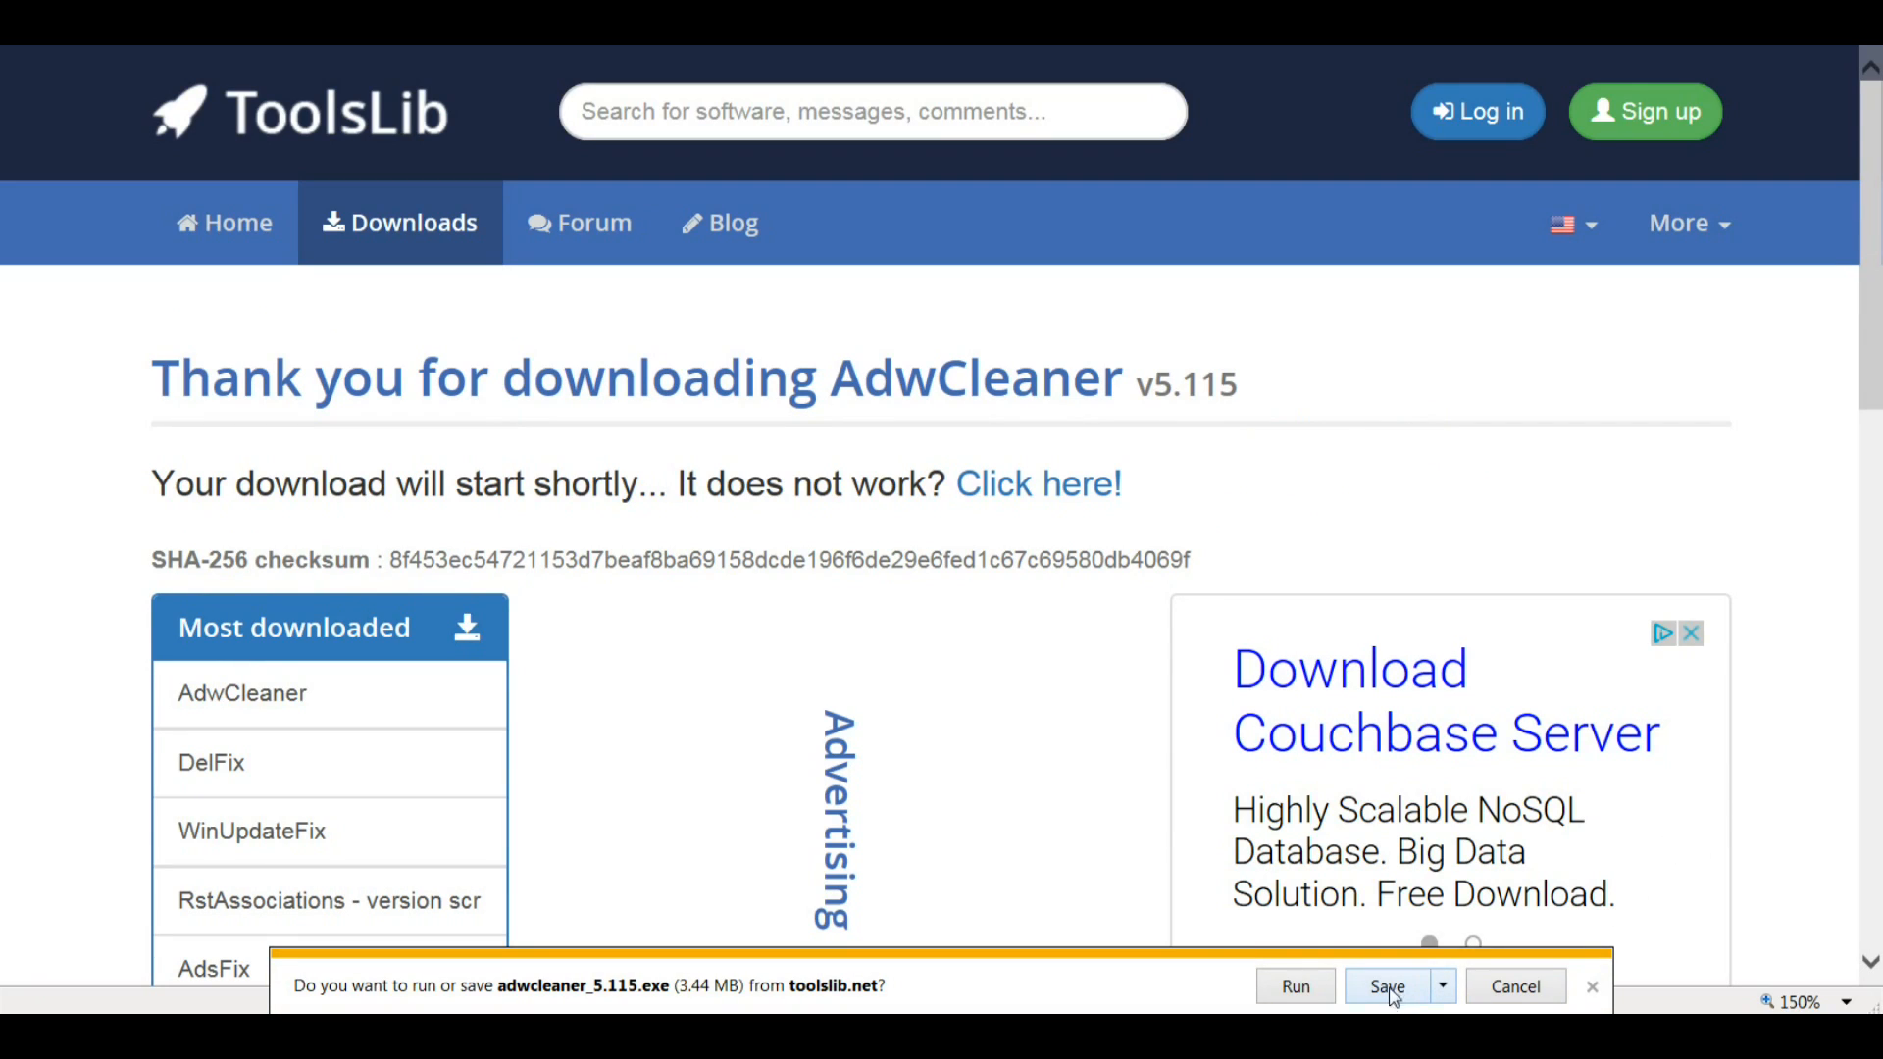
Save adwcleaner_5.115.exe, run it when finished, and start a scan
click(1386, 986)
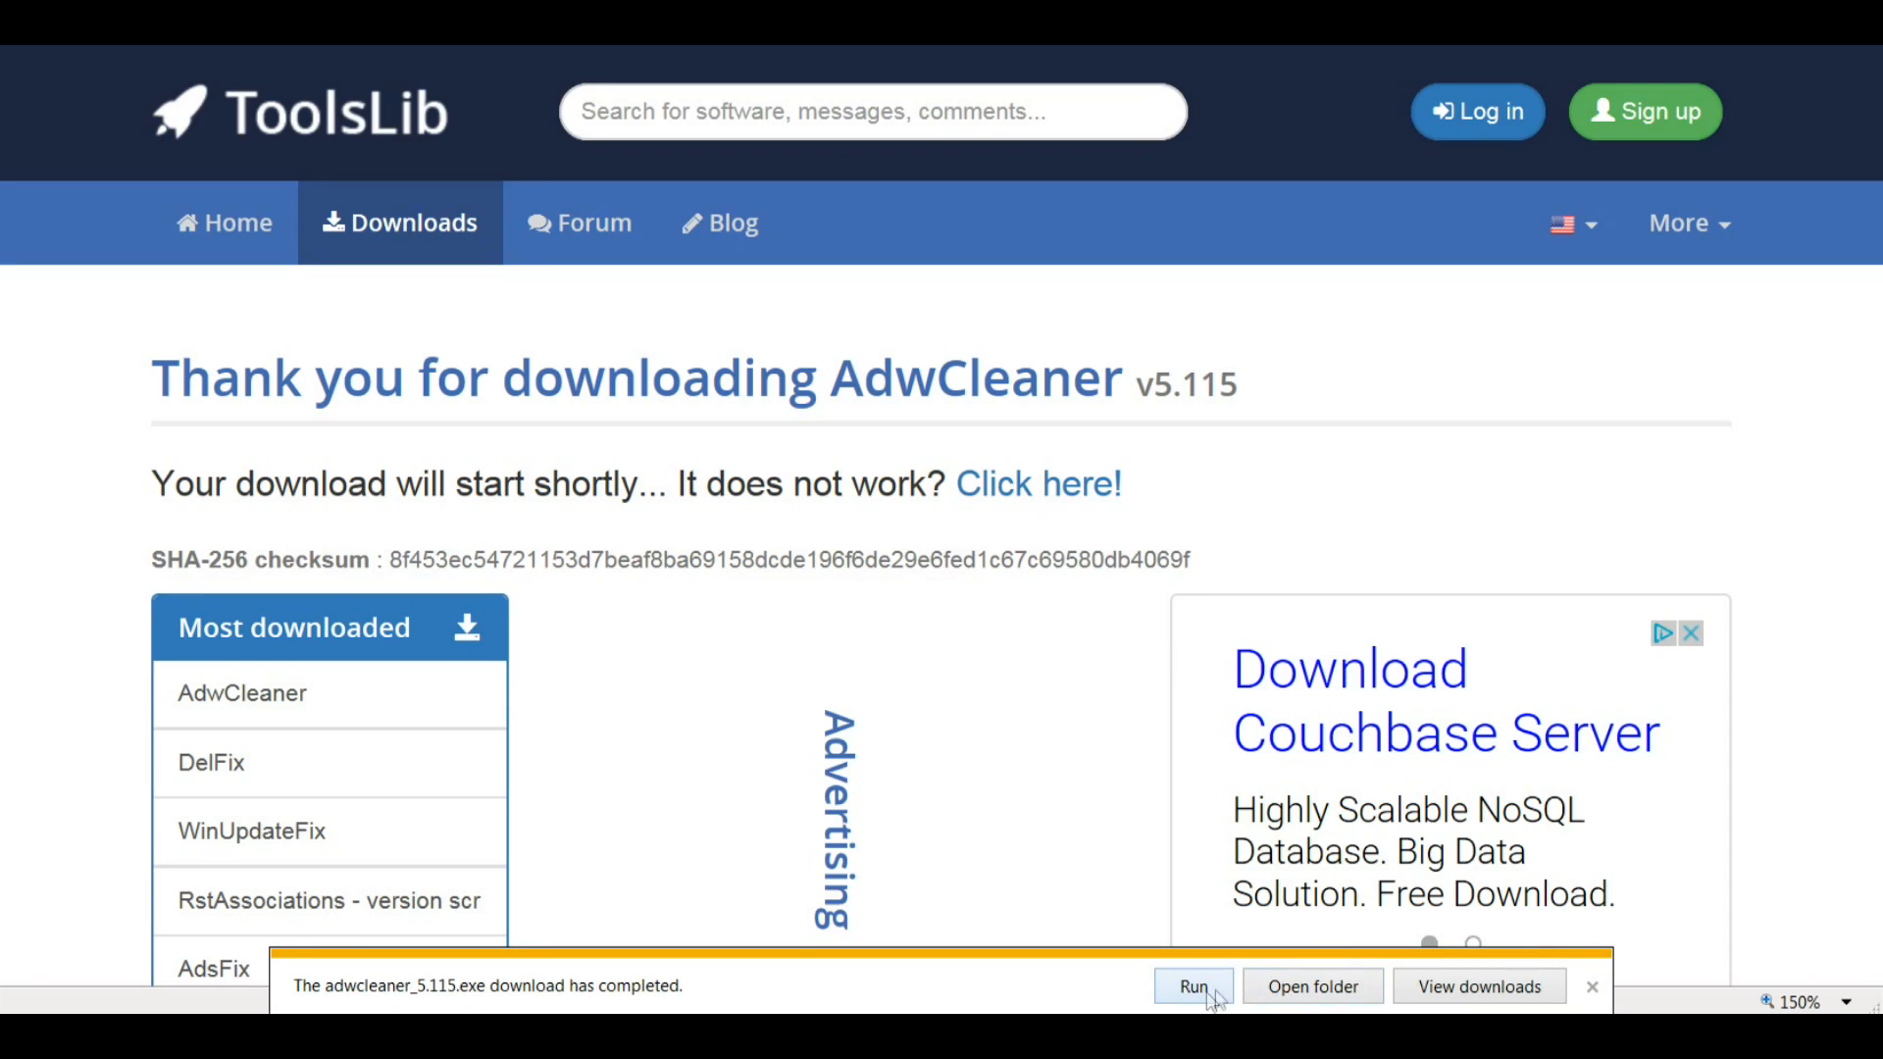
click(1192, 985)
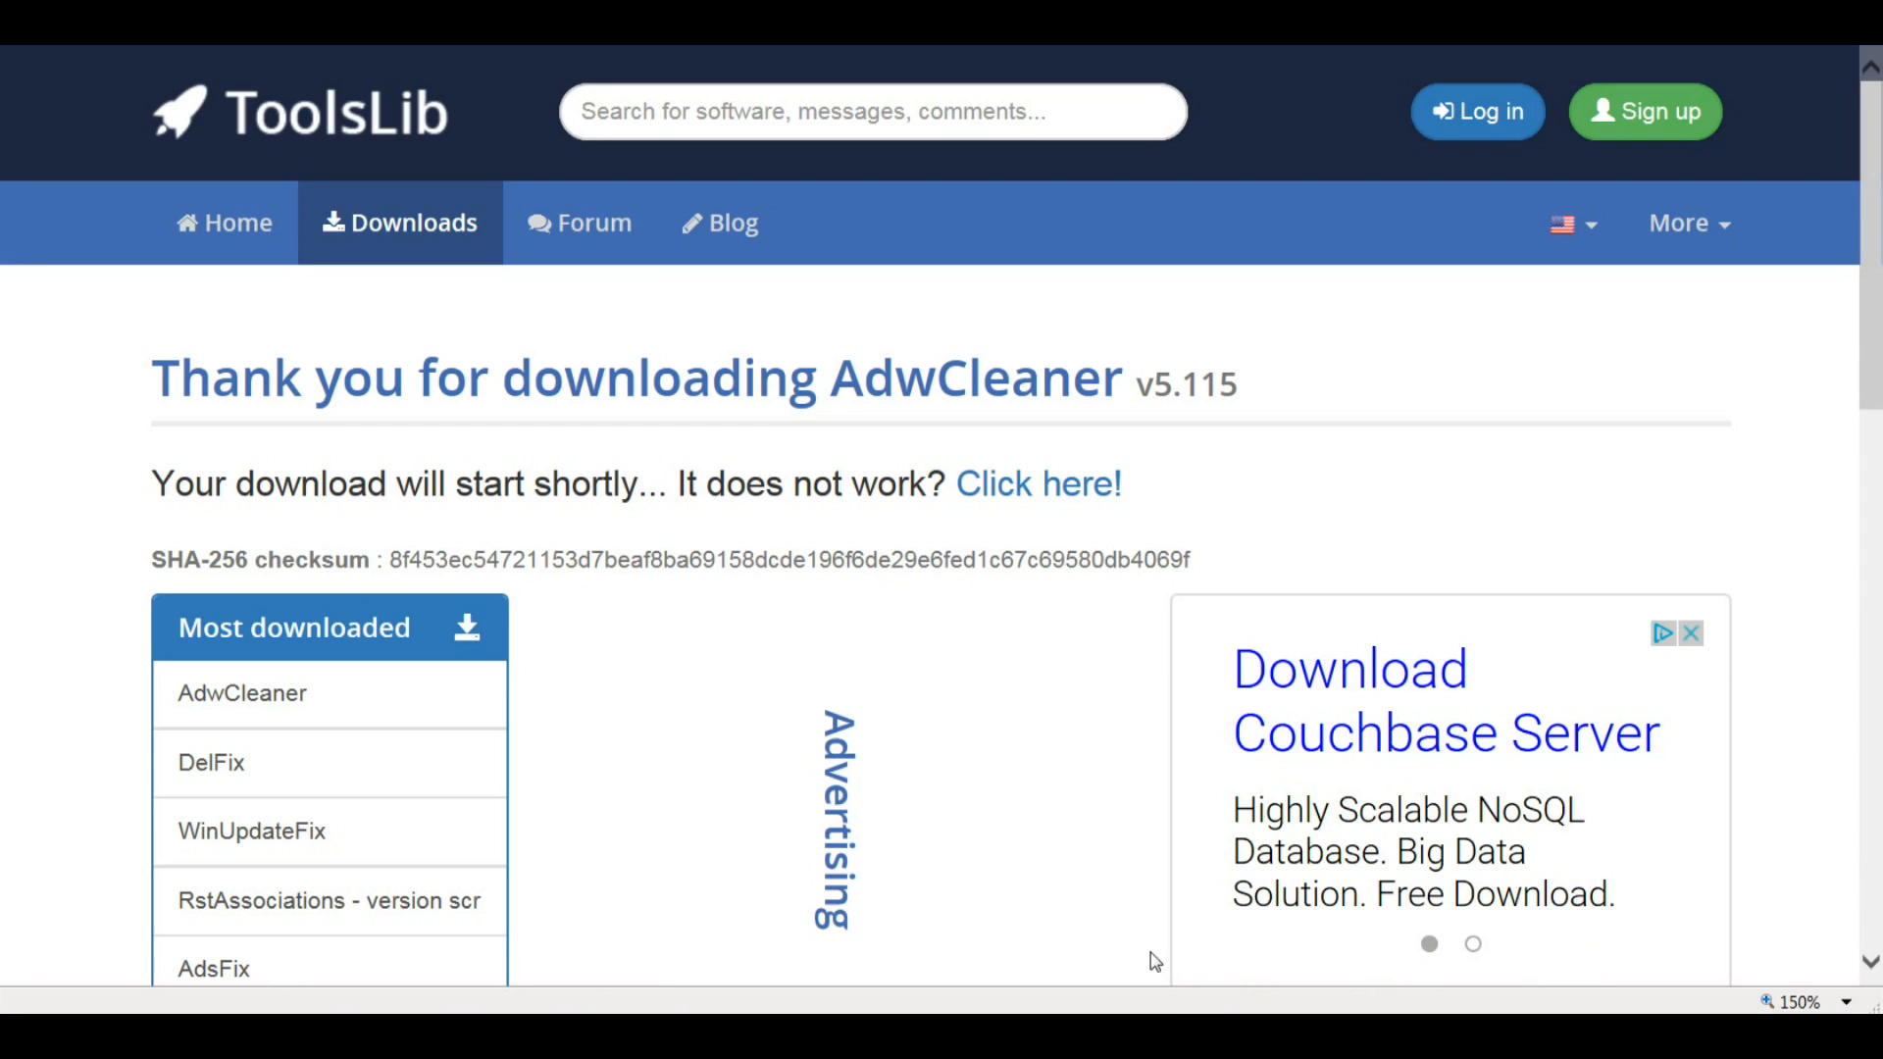
mouse_move(1129, 941)
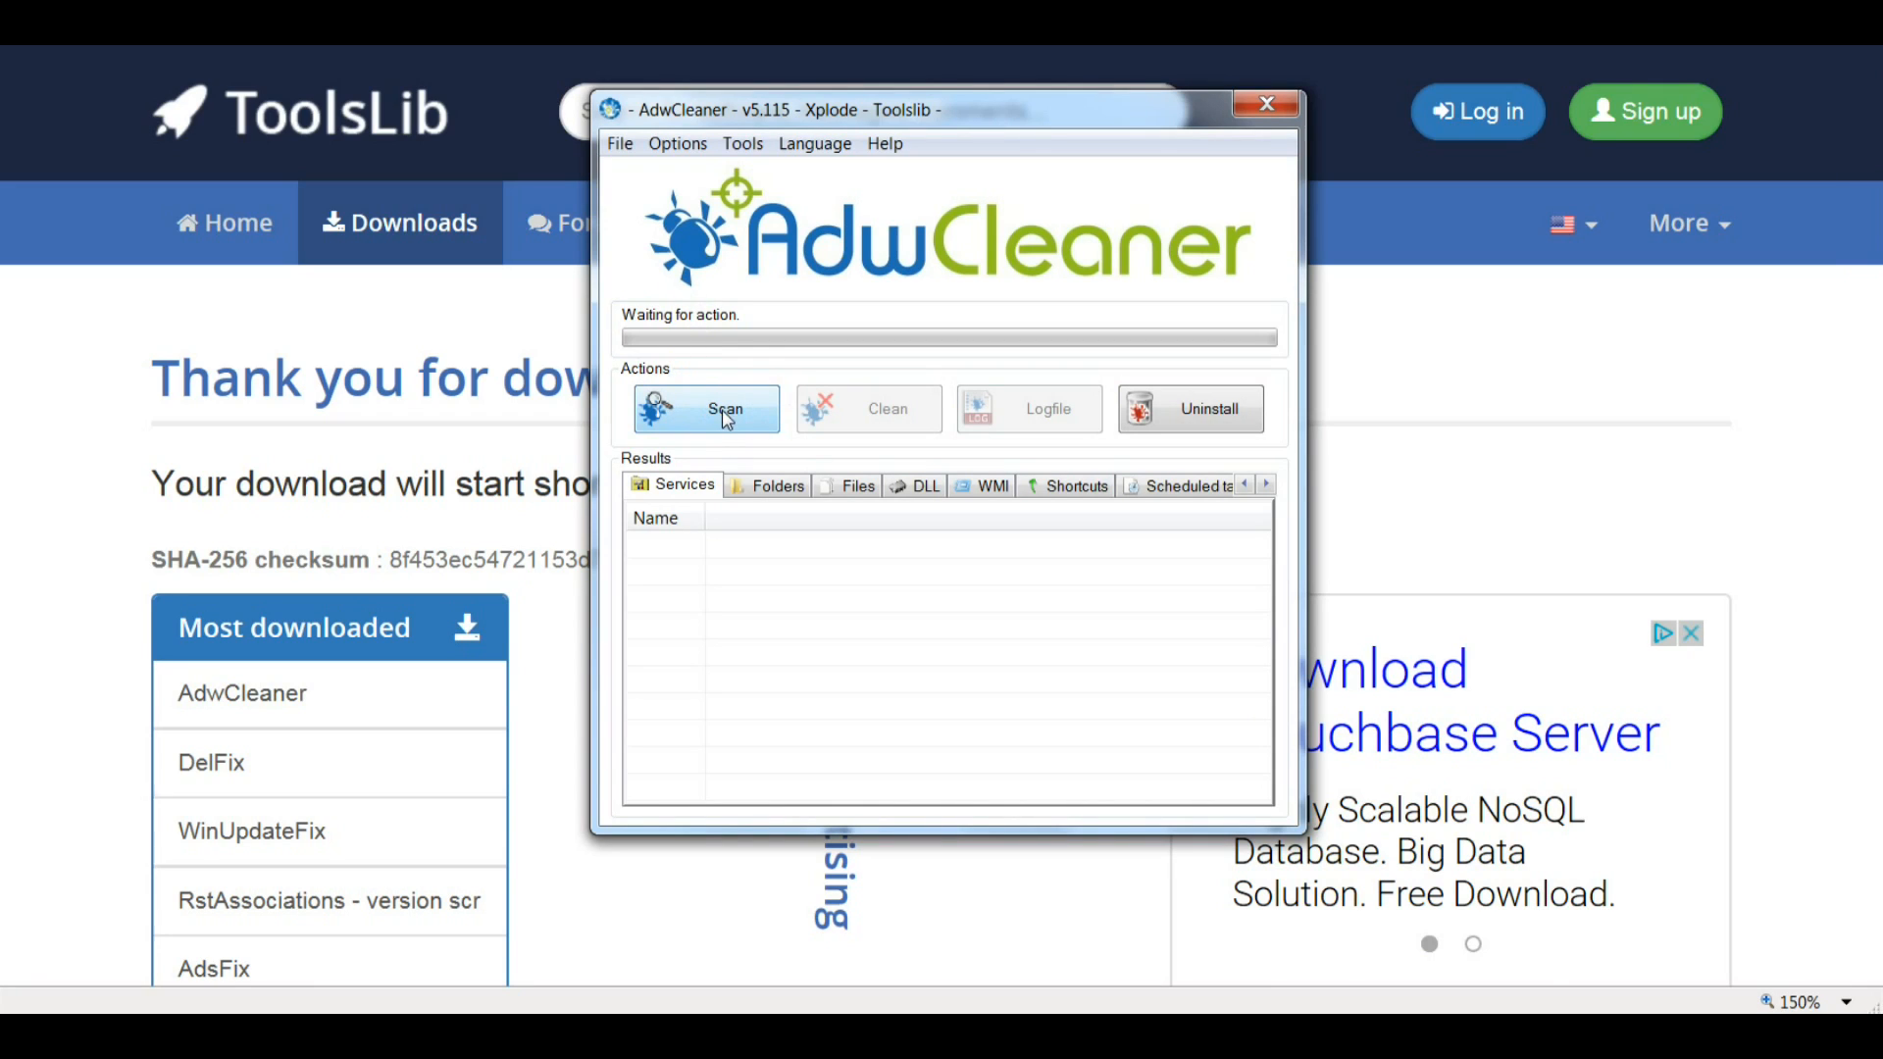
click(706, 408)
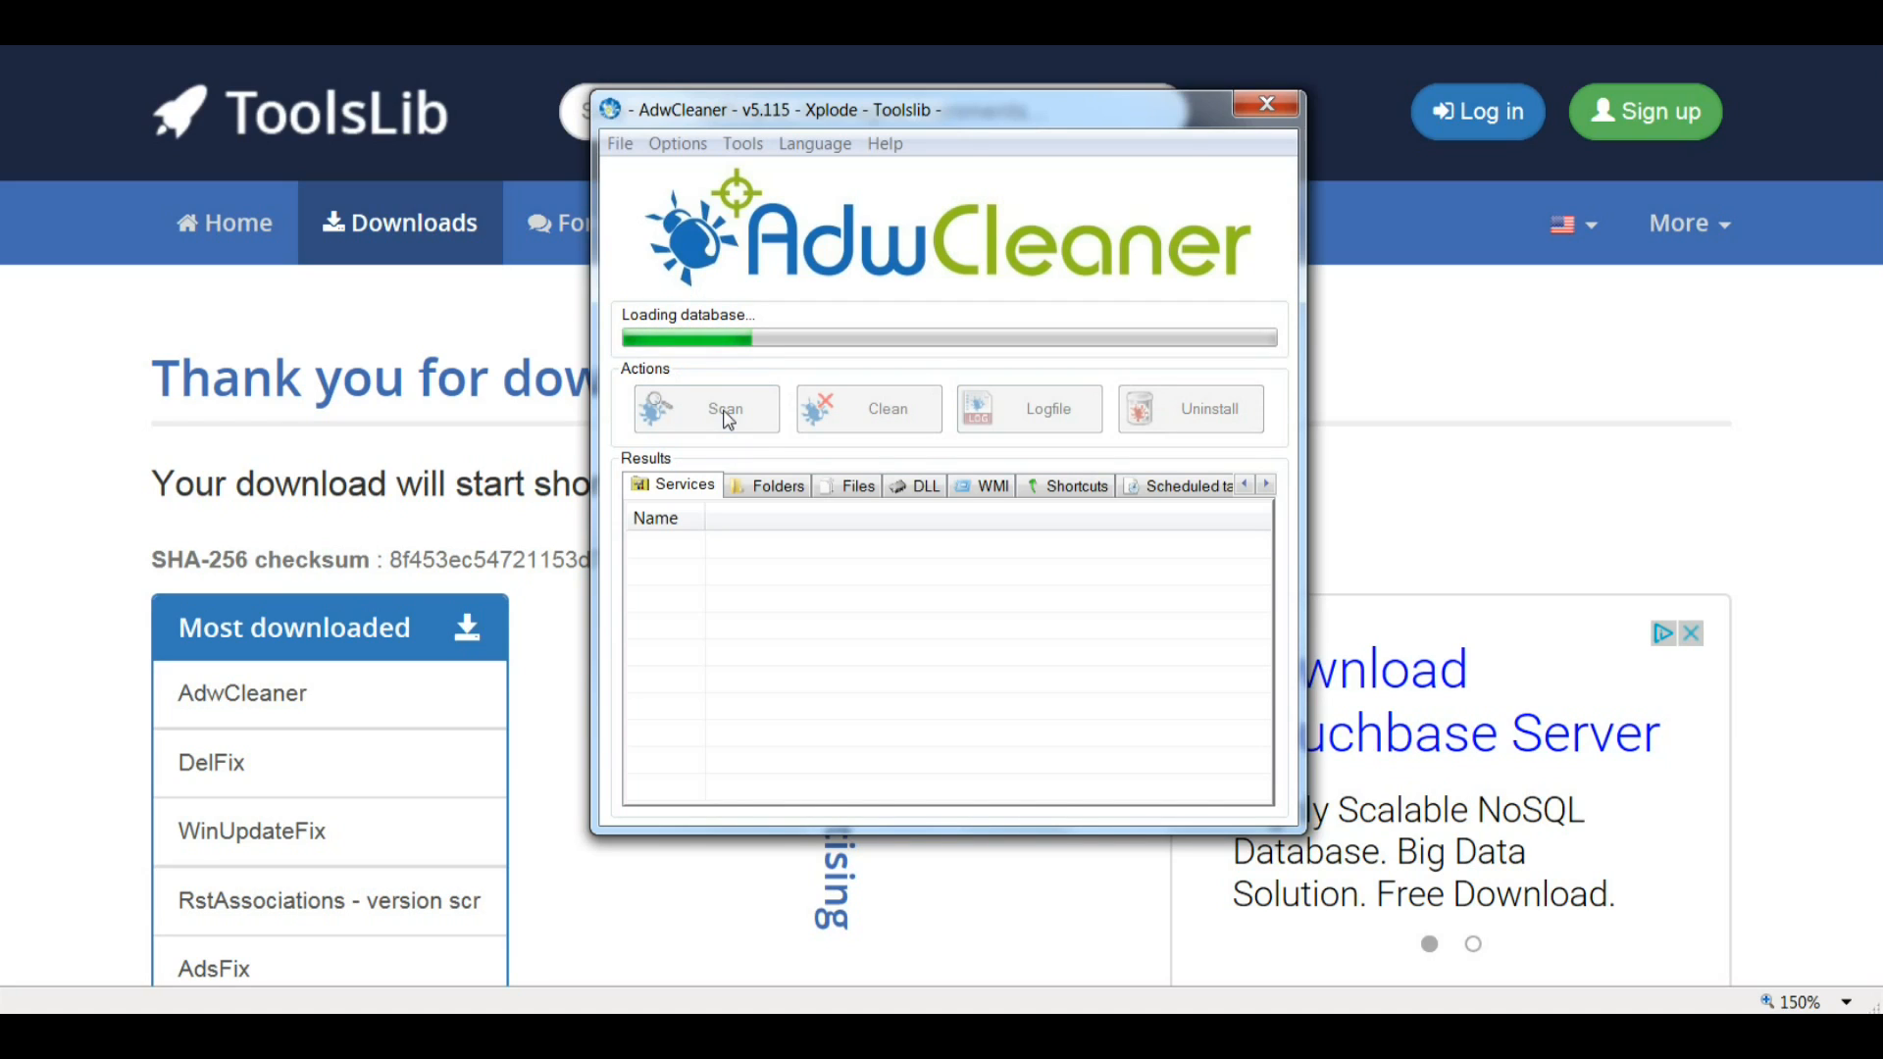
Finish the adware scan and start Clean, bringing up the close-all-programs warning
click(706, 408)
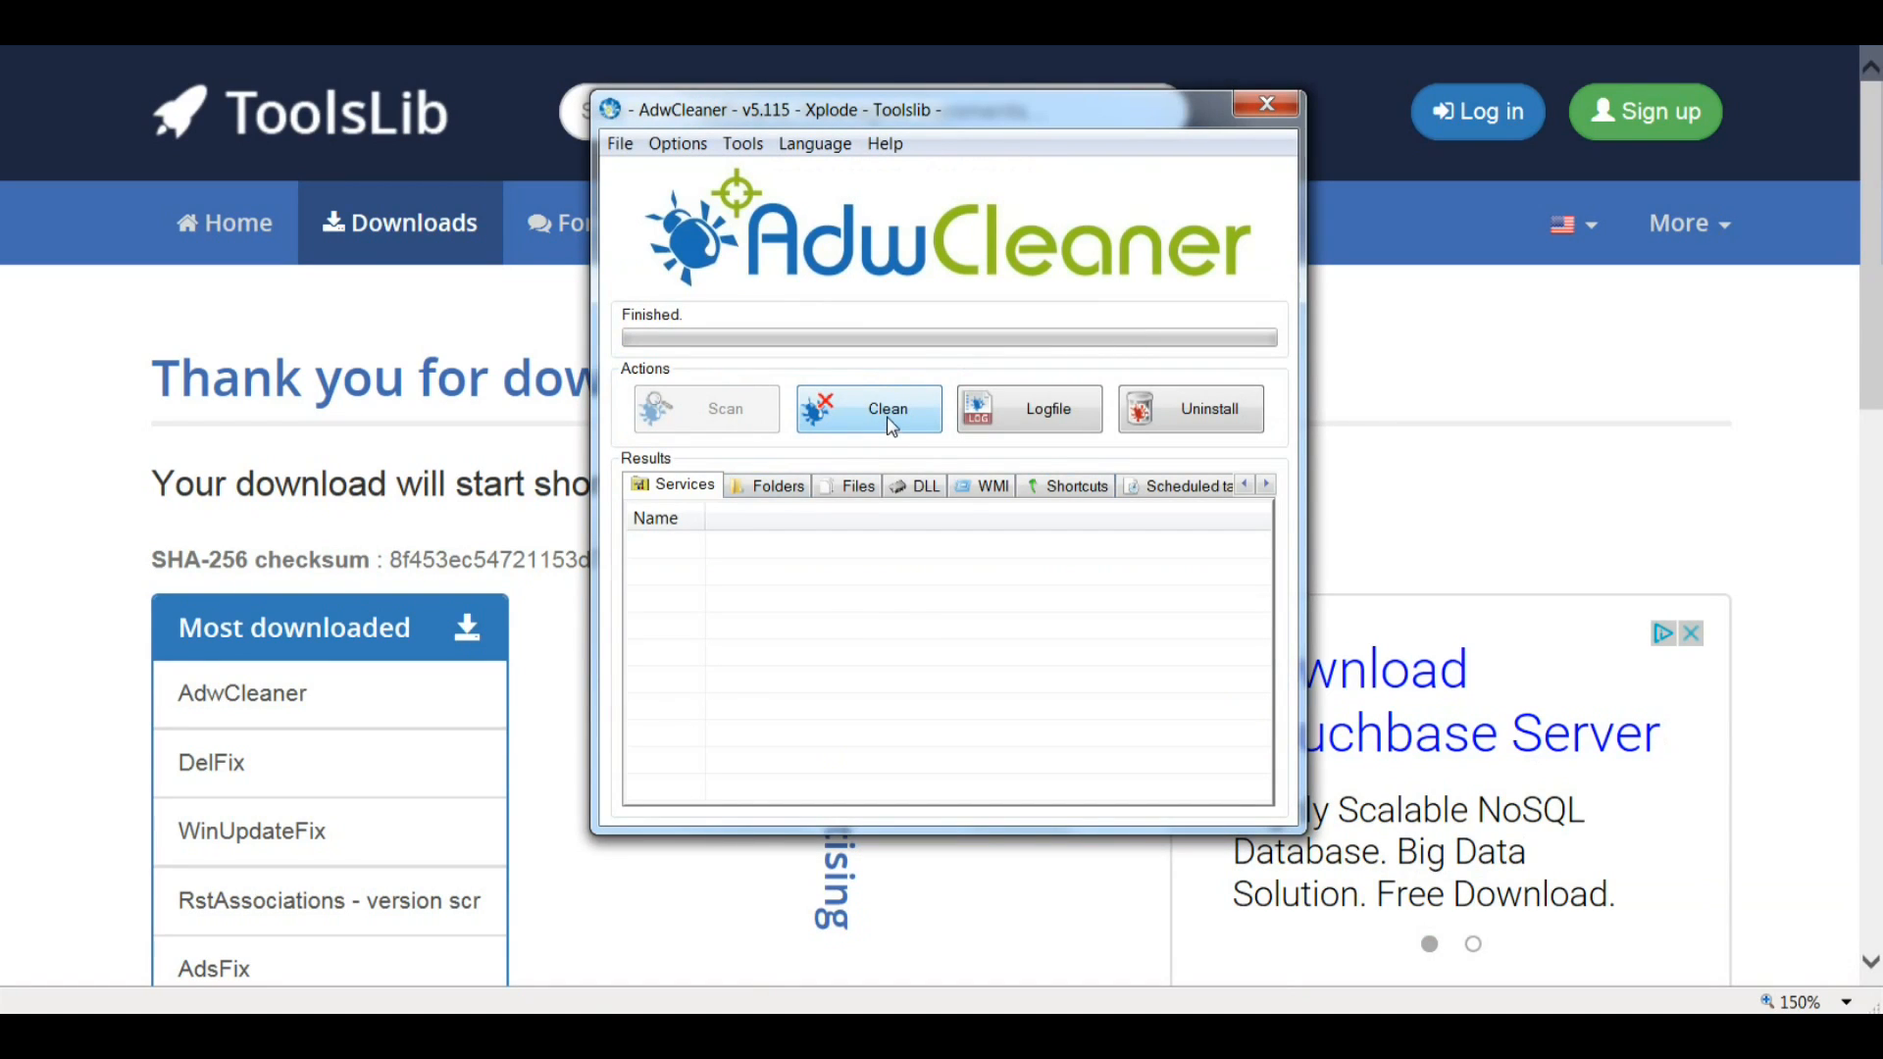
click(868, 408)
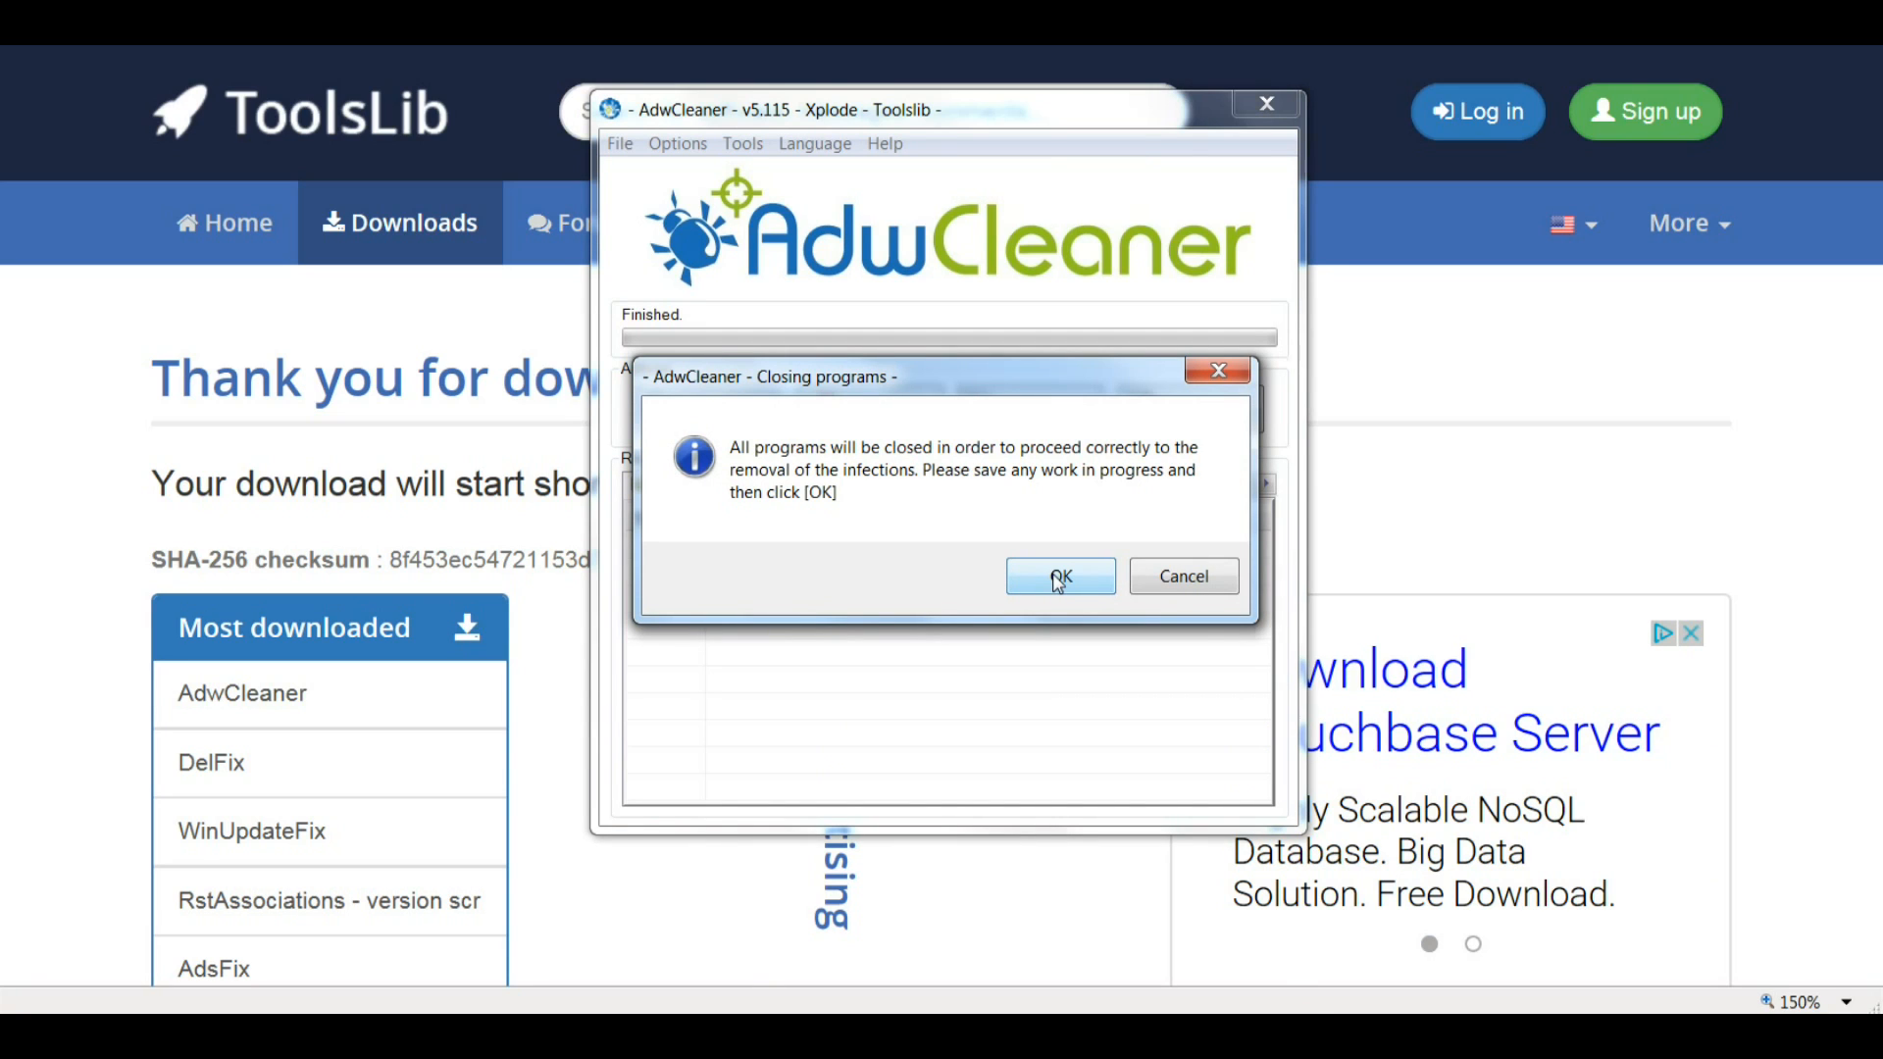
Confirm closing programs and dismiss the tips, opening the cleaning log in Notepad
click(1059, 577)
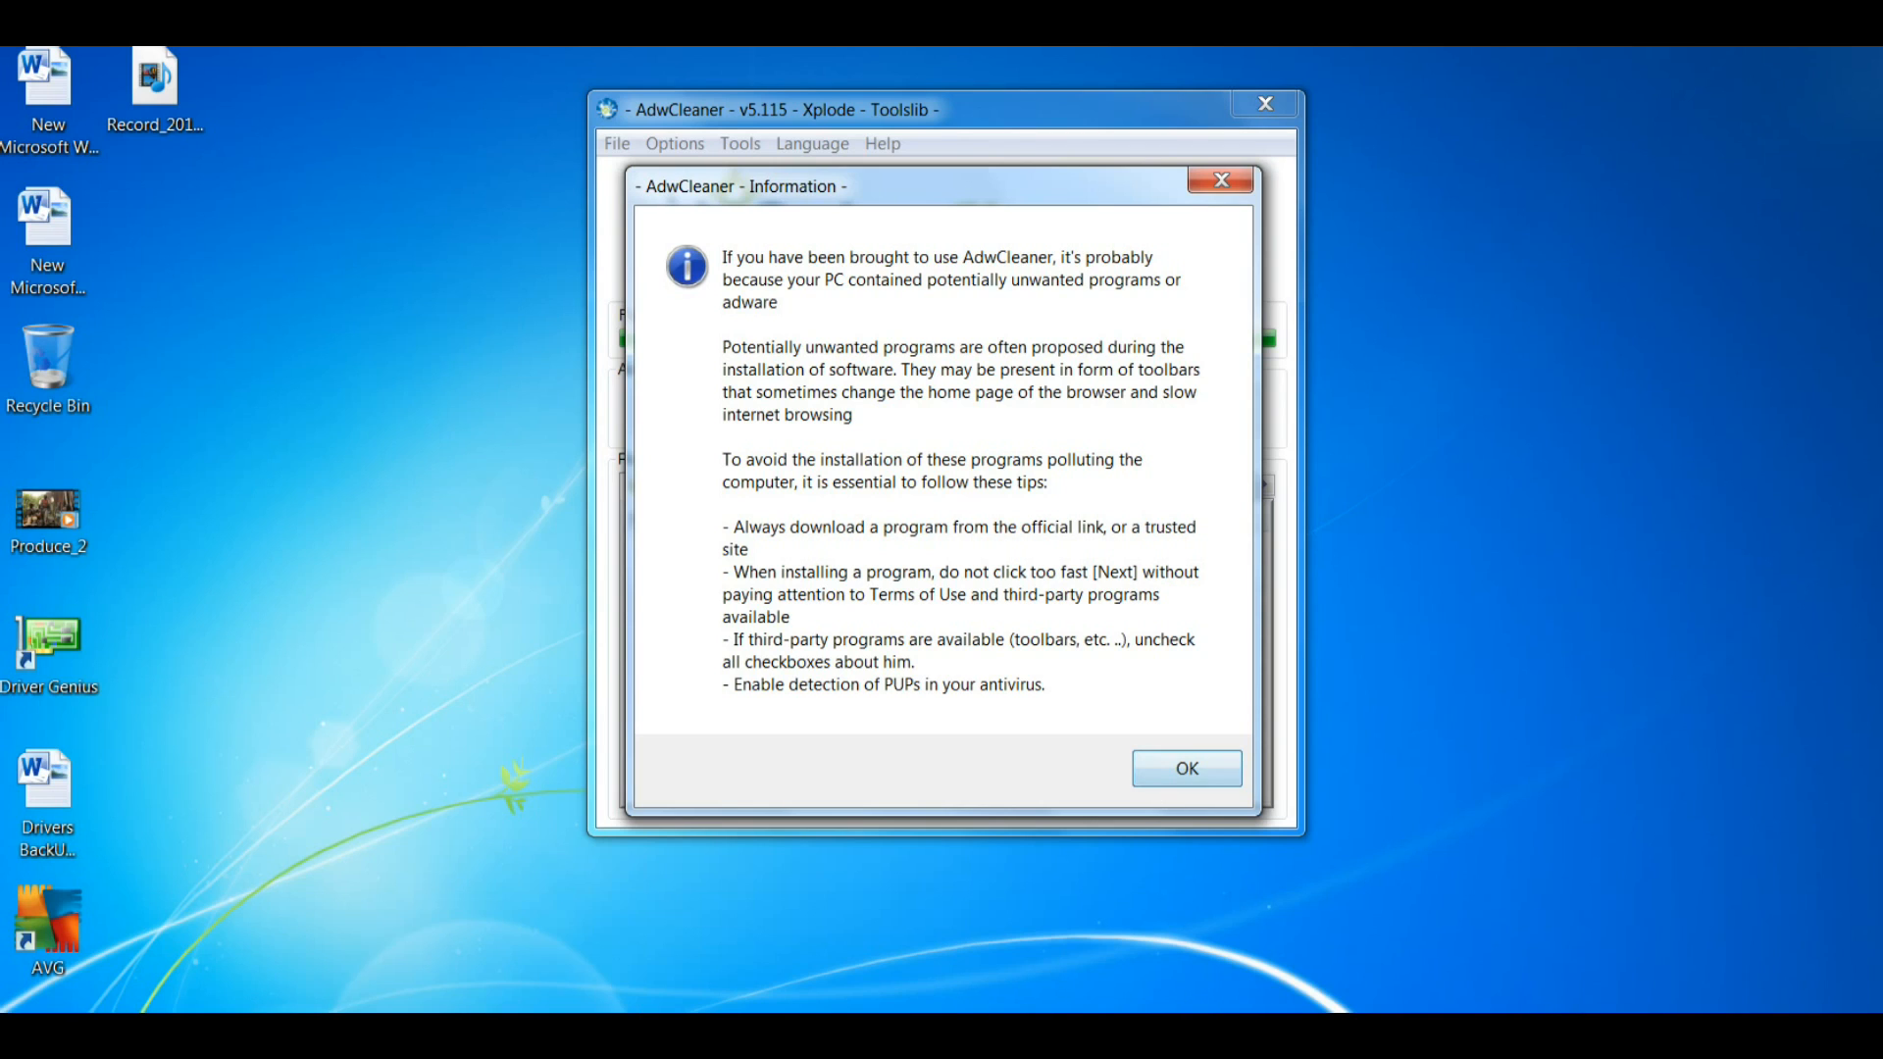
click(1184, 767)
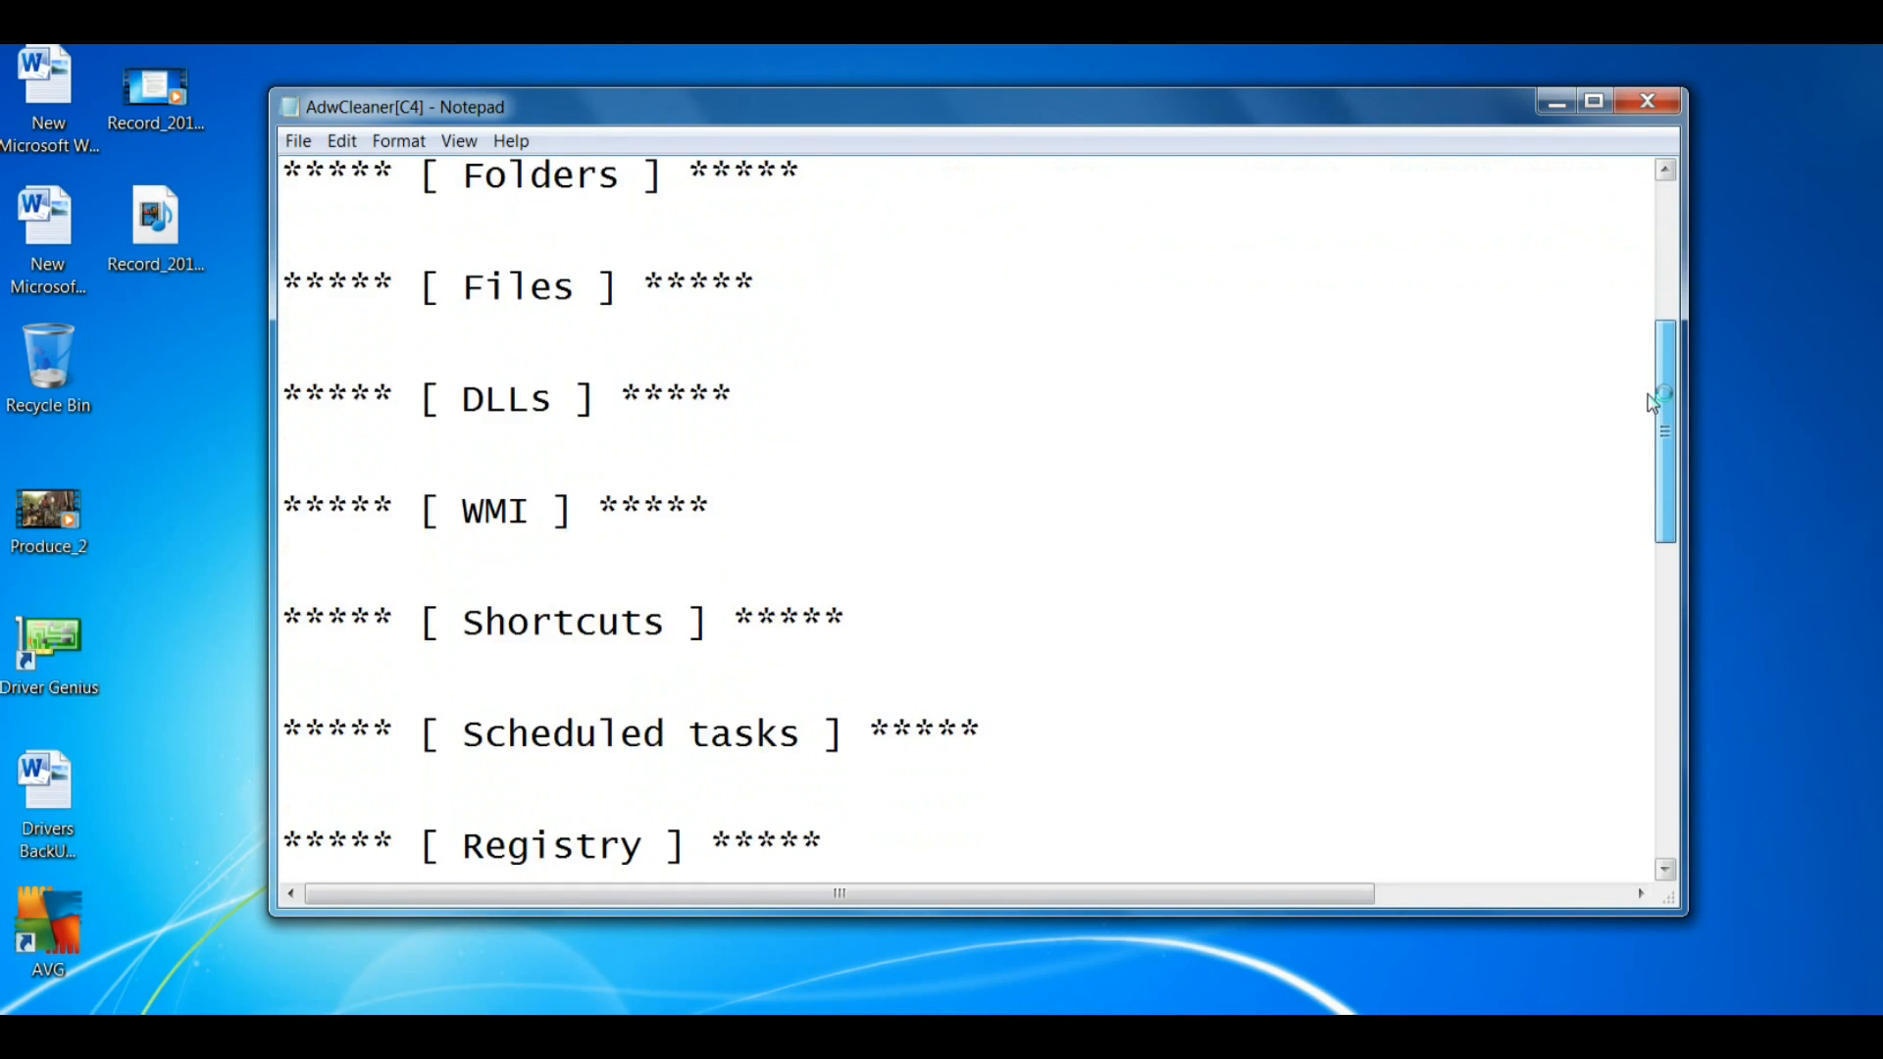
scroll(down, 3)
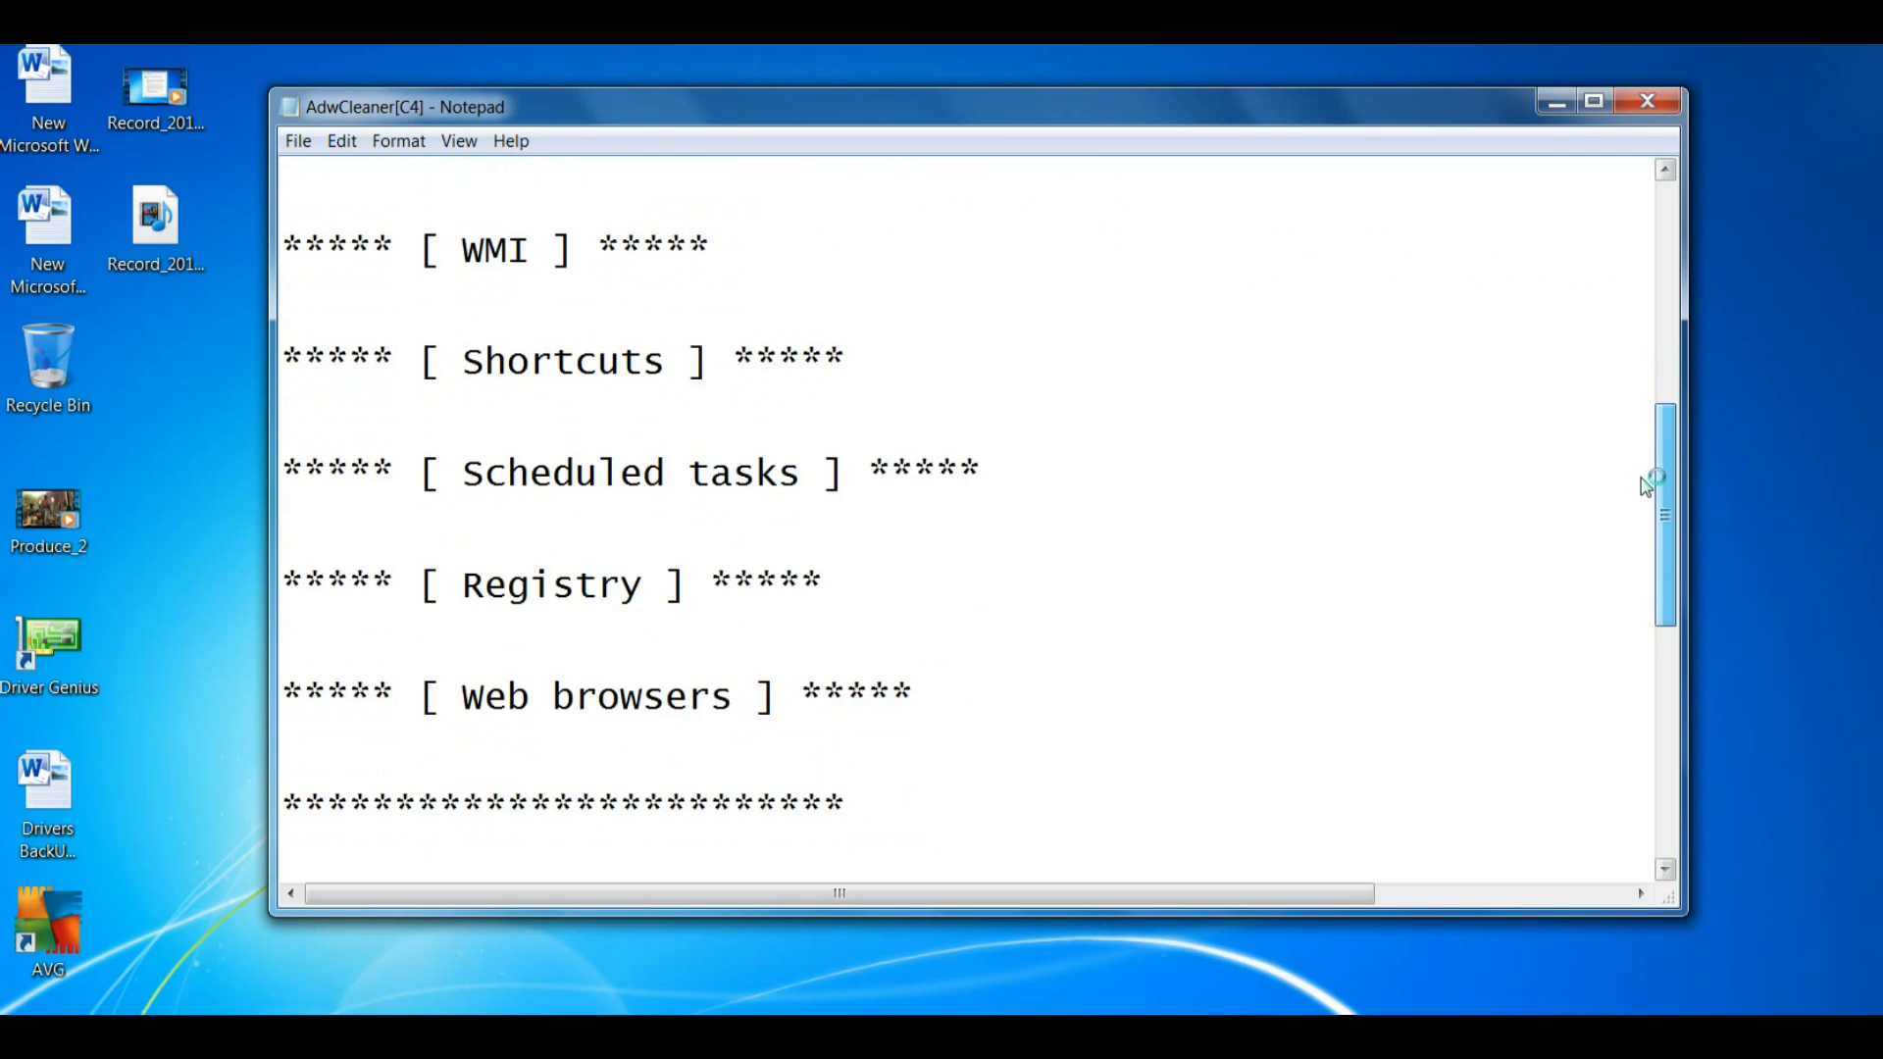
scroll(down, 3)
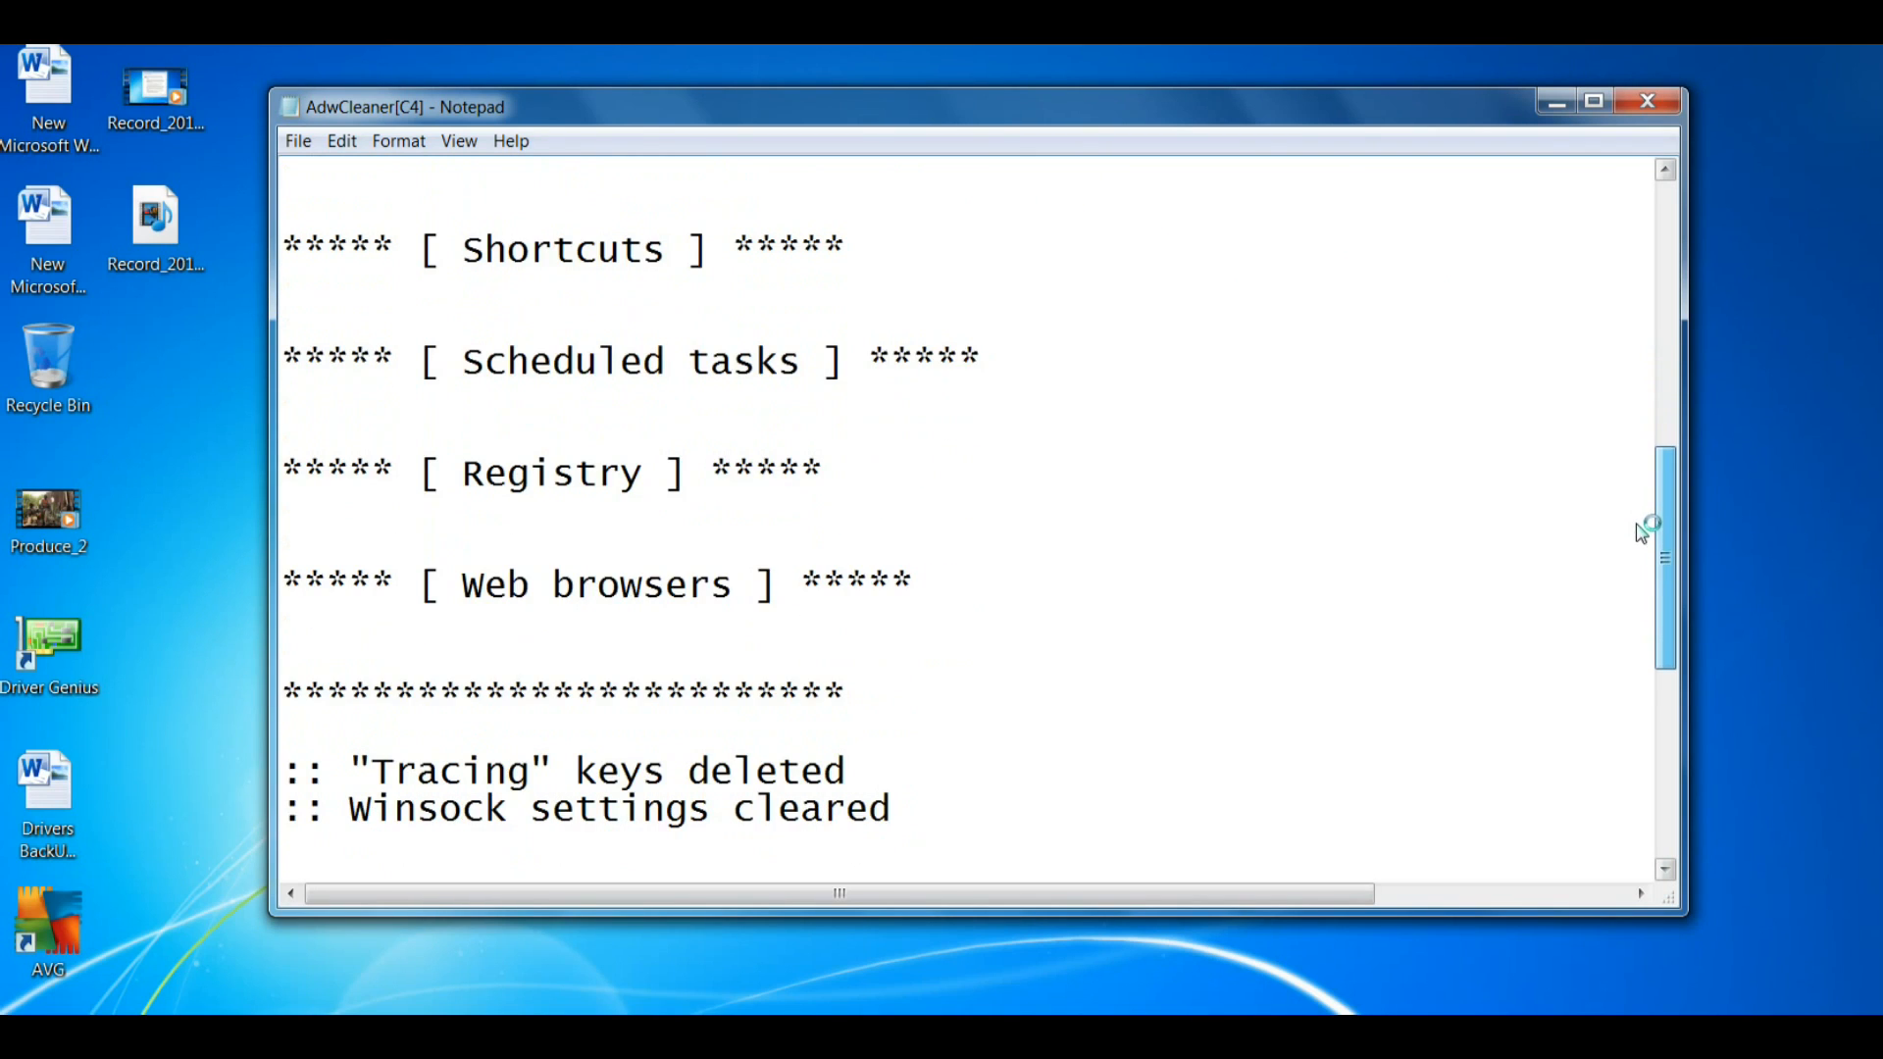
scroll(down, 3)
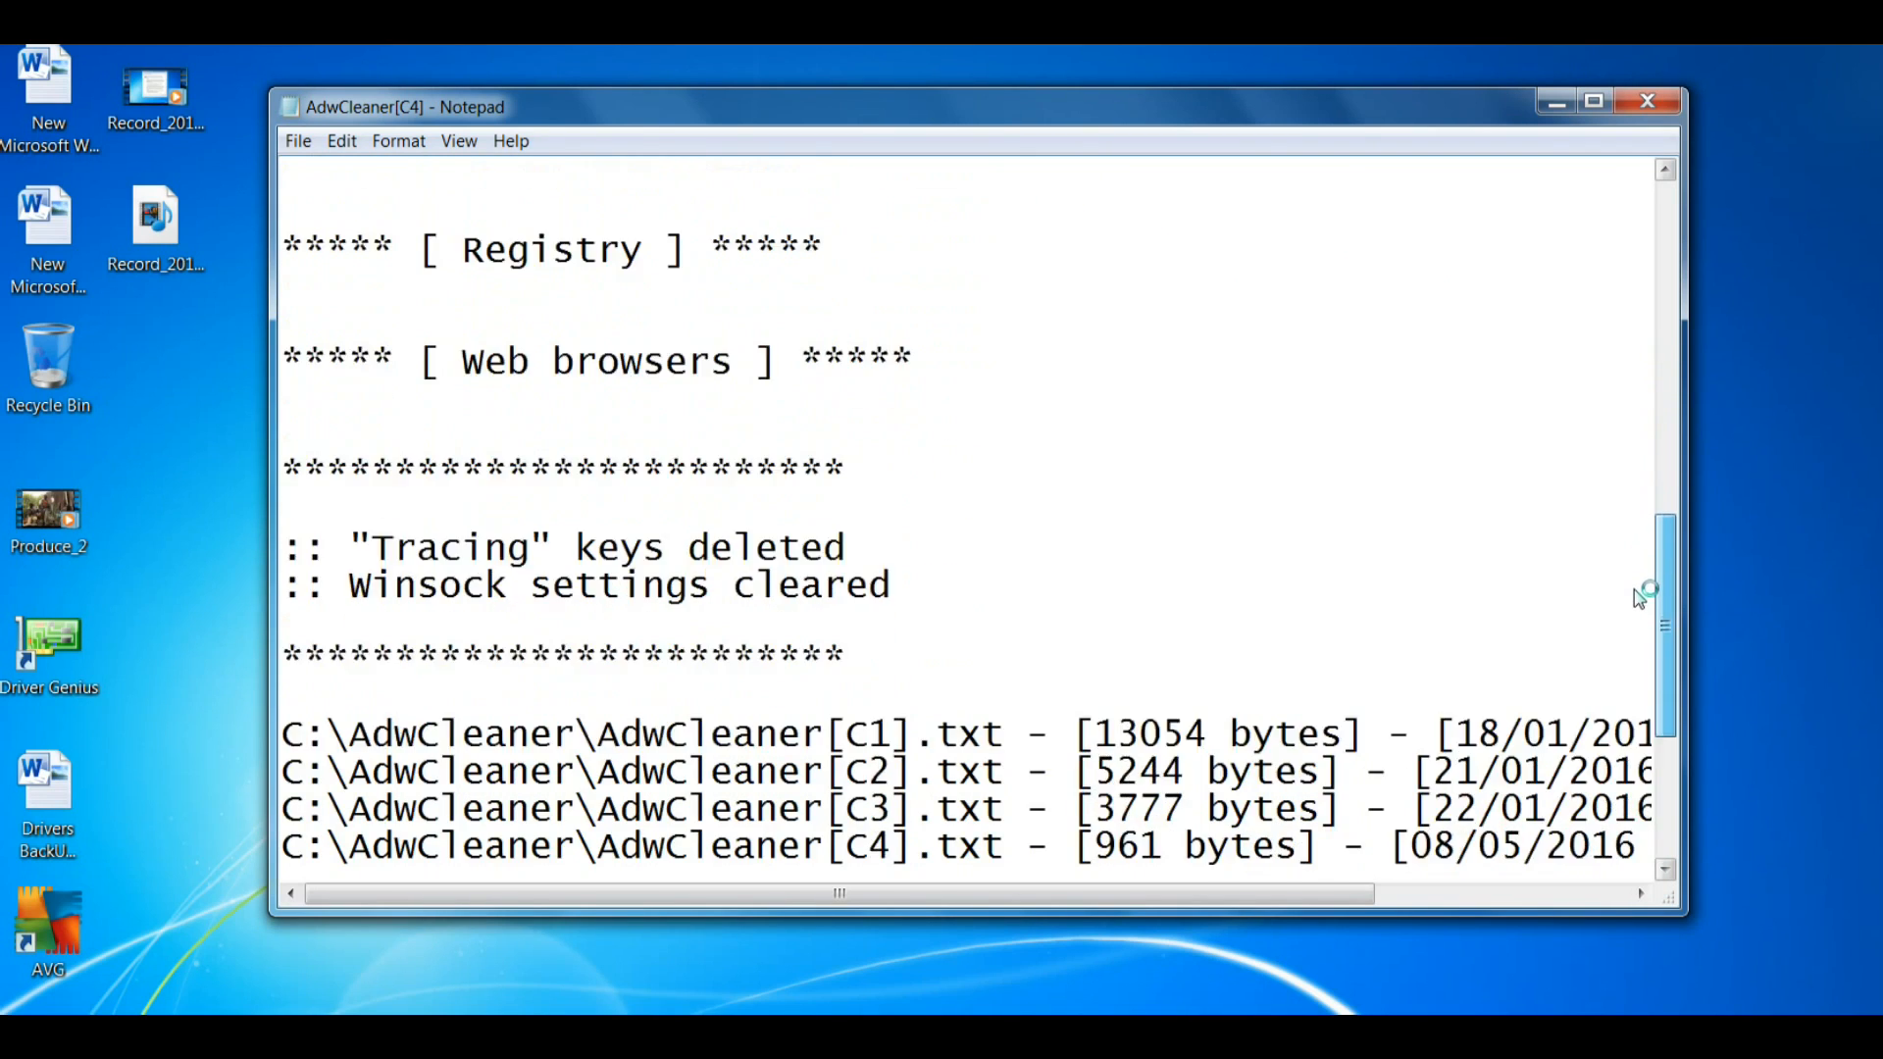
scroll(down, 3)
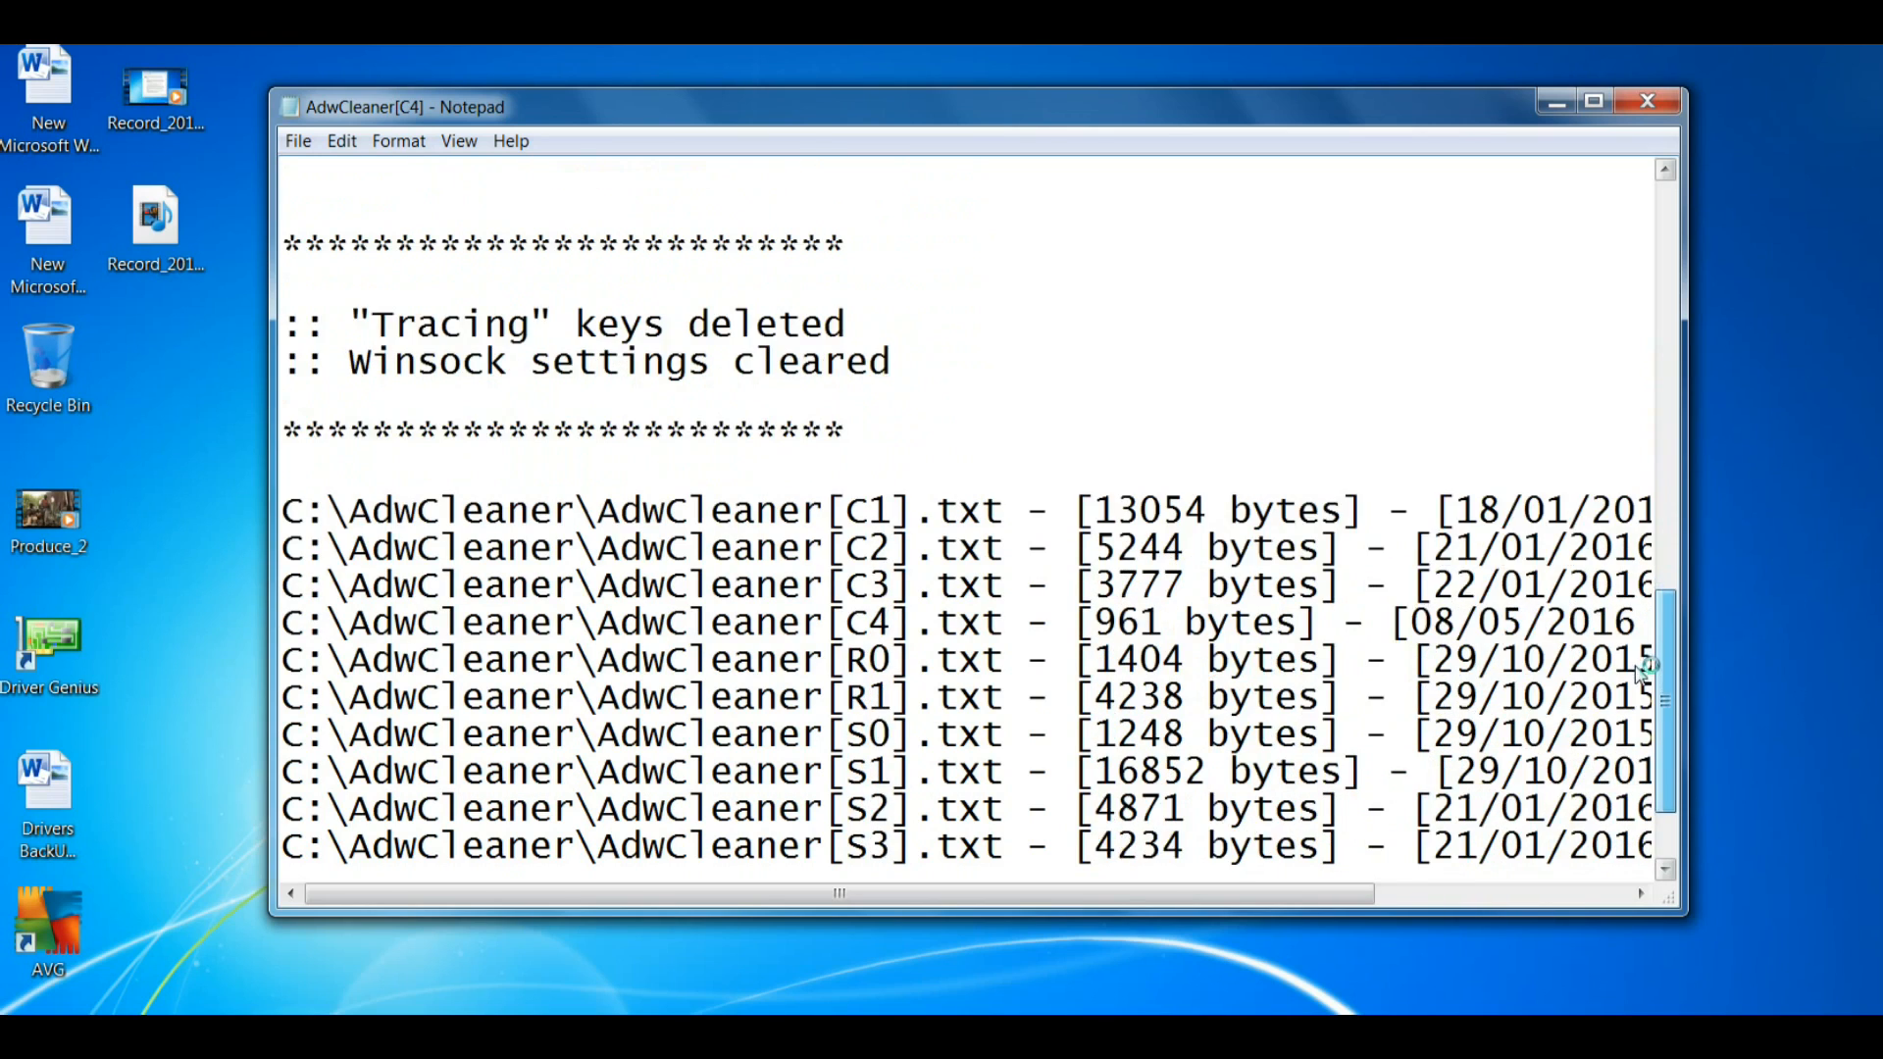